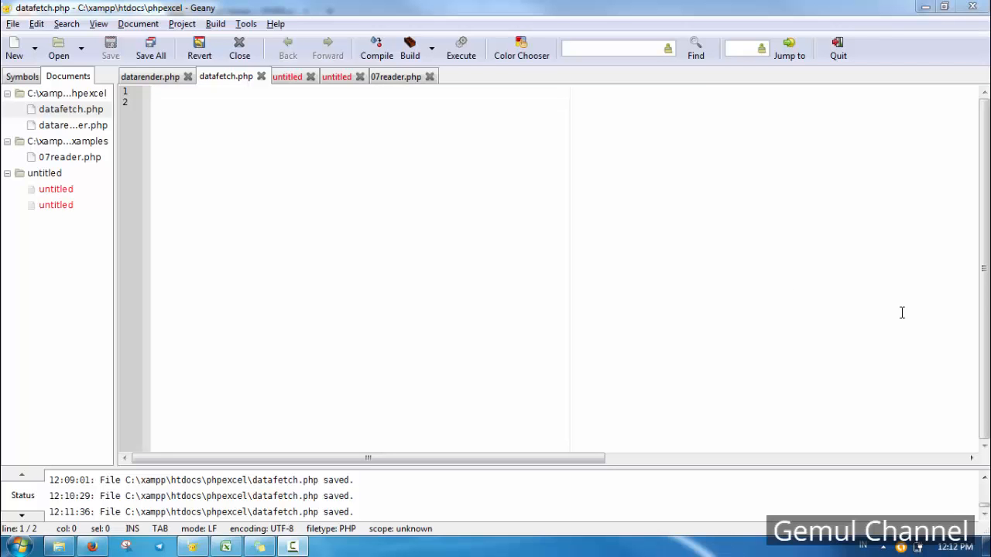
Show datarender.php and copy its <?php and PHPExcel require_once lines
left_click(224, 545)
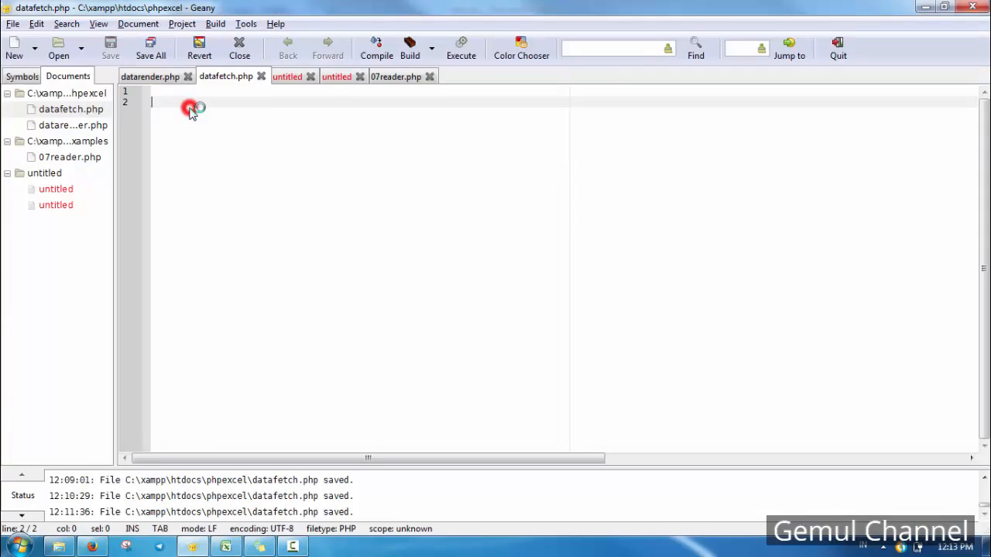
left_click(150, 76)
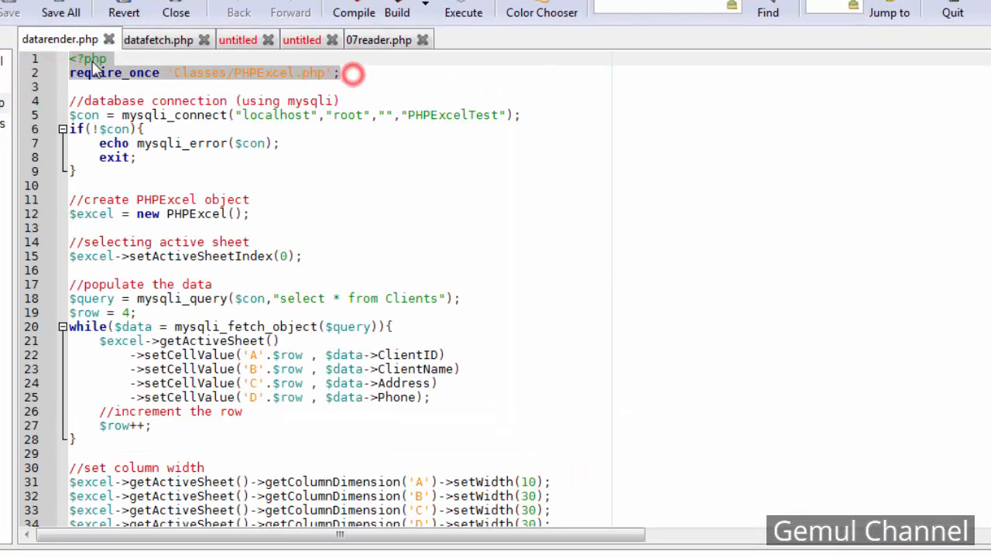
Paste the header into datafetch.php and load test.xlsx via PHPExcel_IOFactory, with a comment
left_click(158, 39)
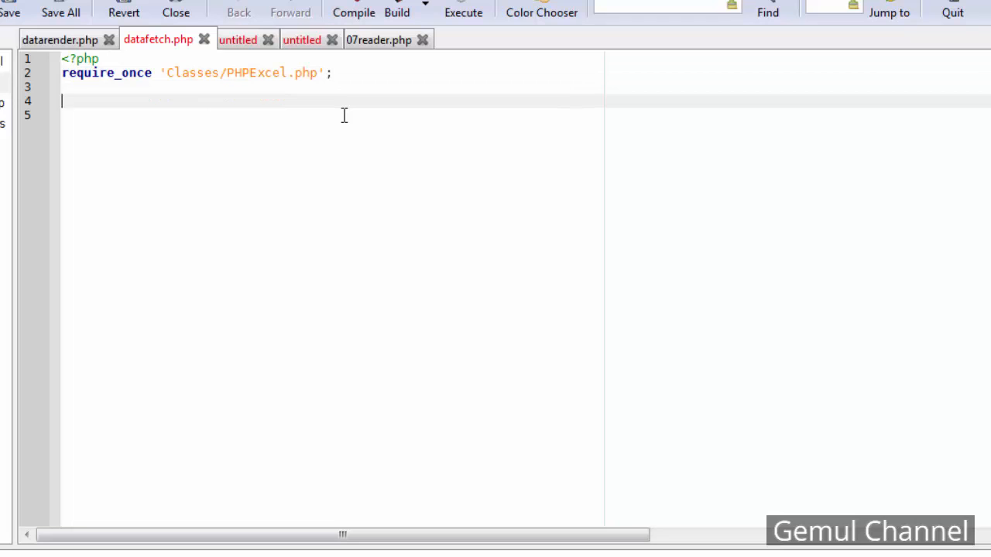
type("//load excel file")
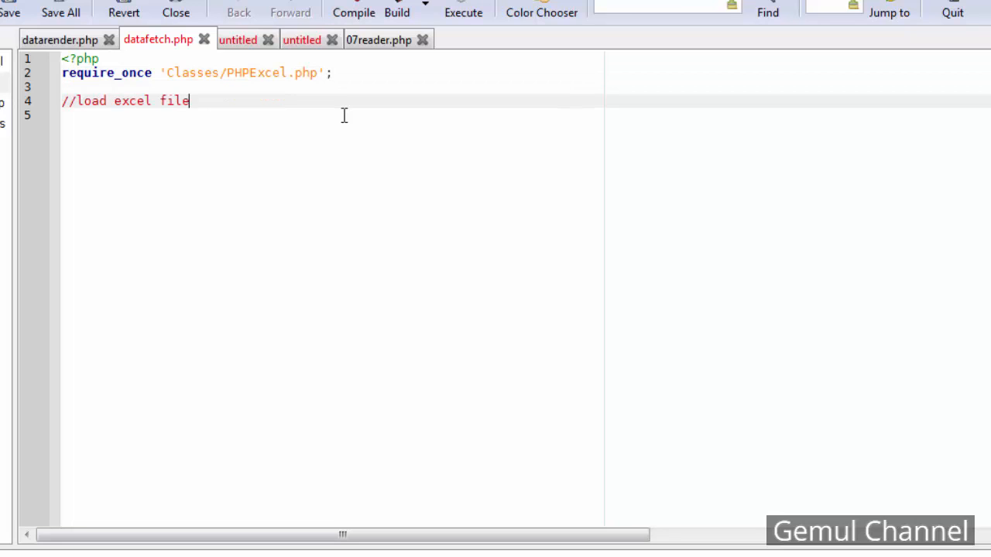
type("using PHPExce")
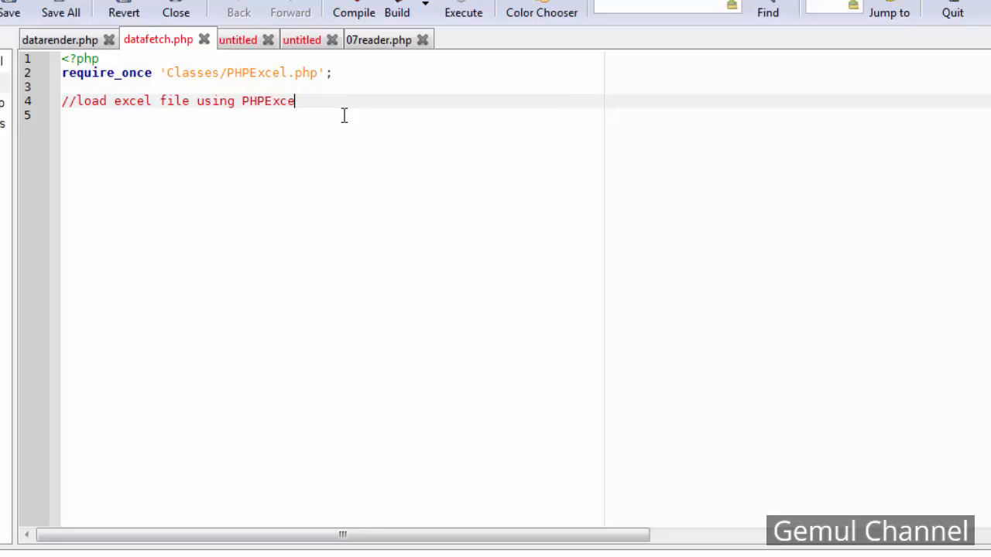
type("l's IOFactory")
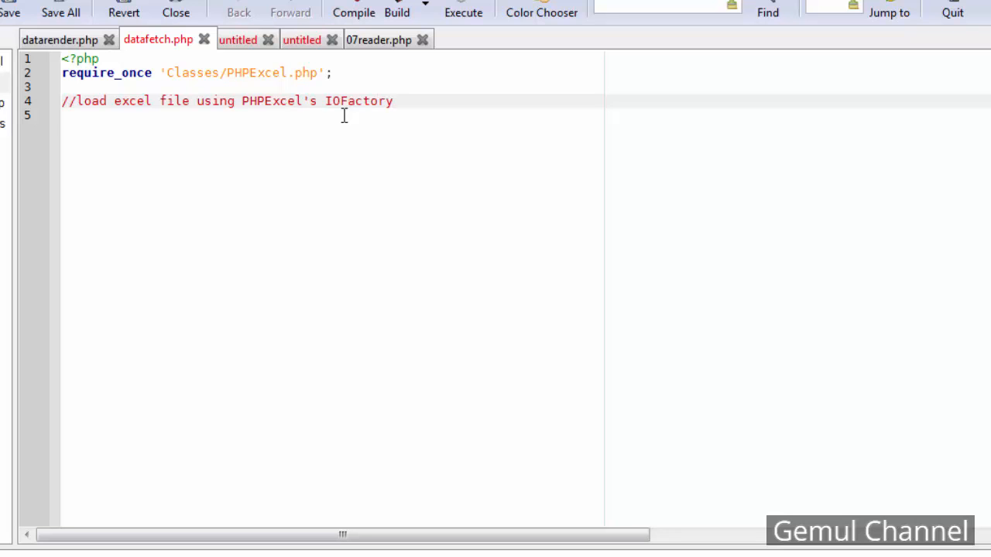
type("$")
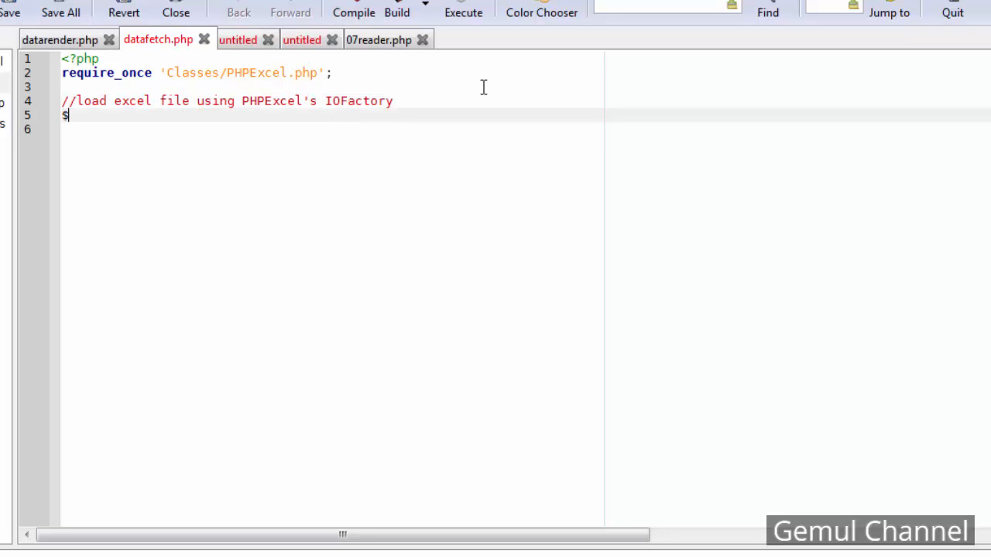
type("excel = ph")
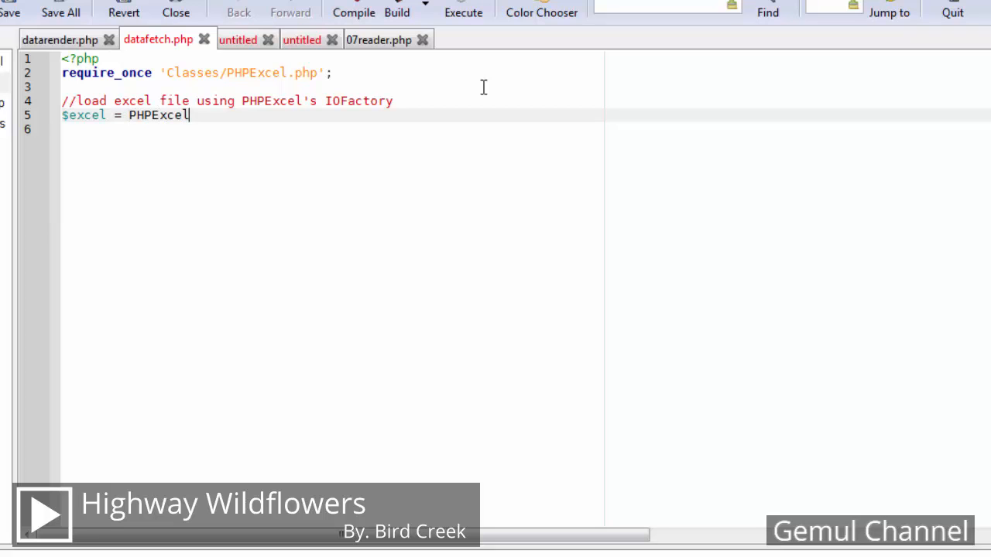
type("_IOFacto")
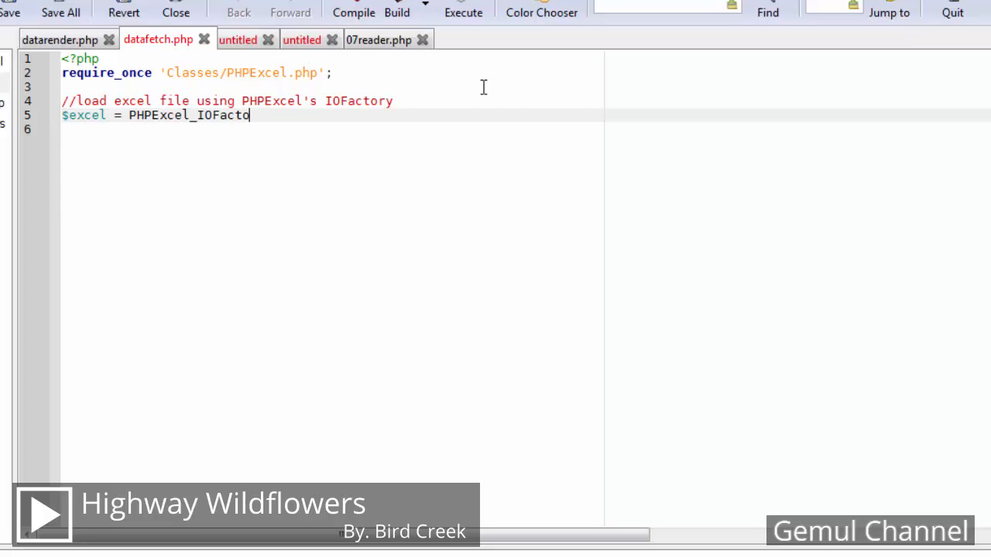
type("ry::load( '")
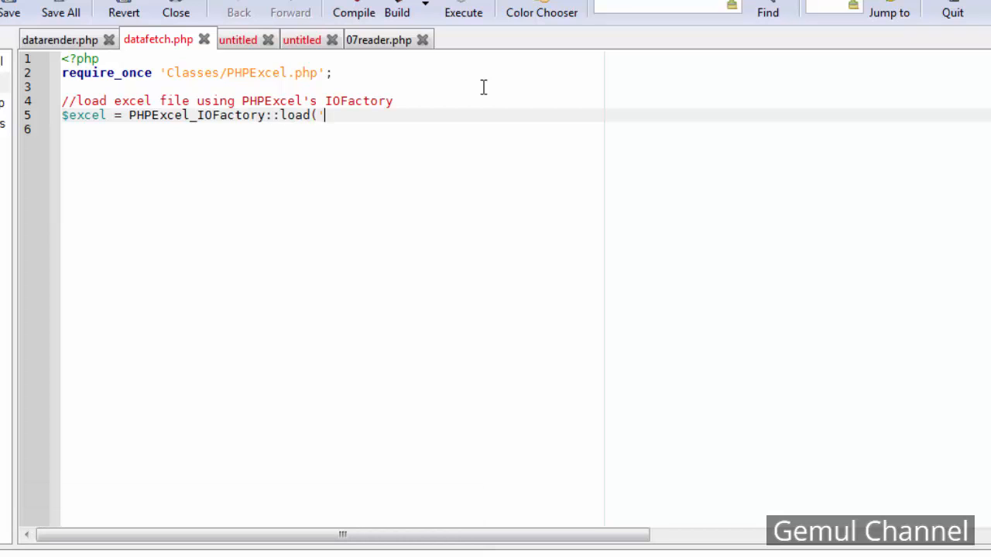
type("test.xlsx');")
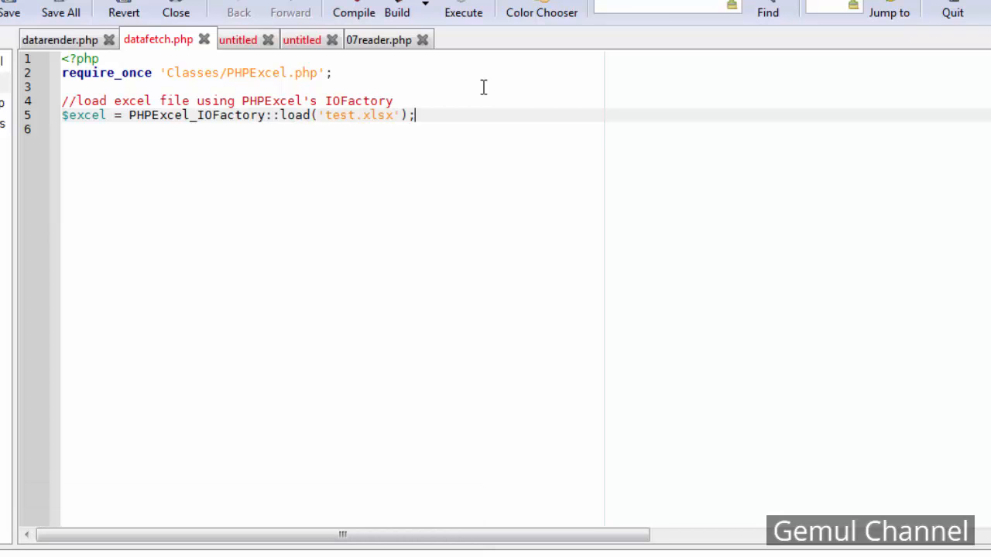
Set the first sheet active with $excel->setActiveSheetIndex(0) and a comment
type("//setAc")
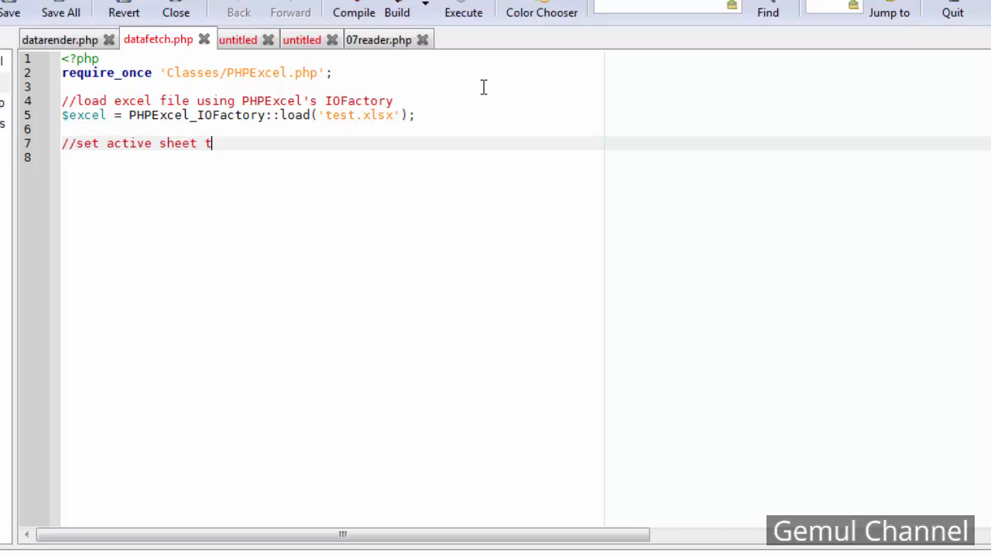
type("o first sheet")
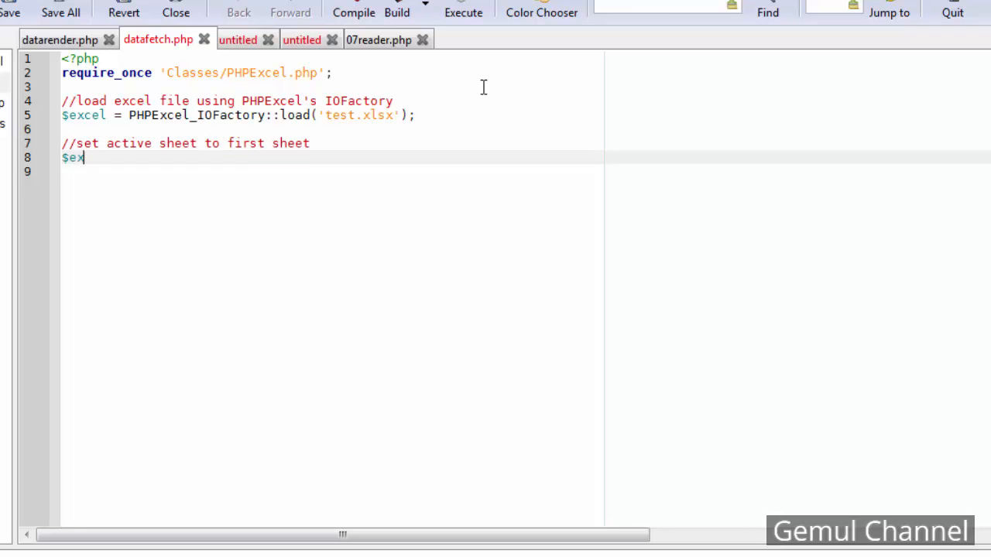
type("cel->setA")
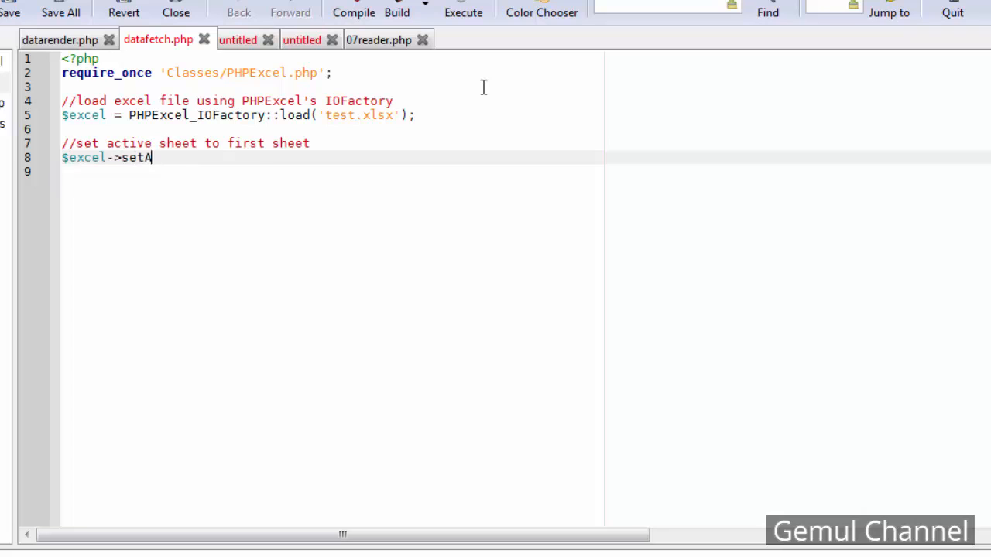
type("ctiveSheetINDEX")
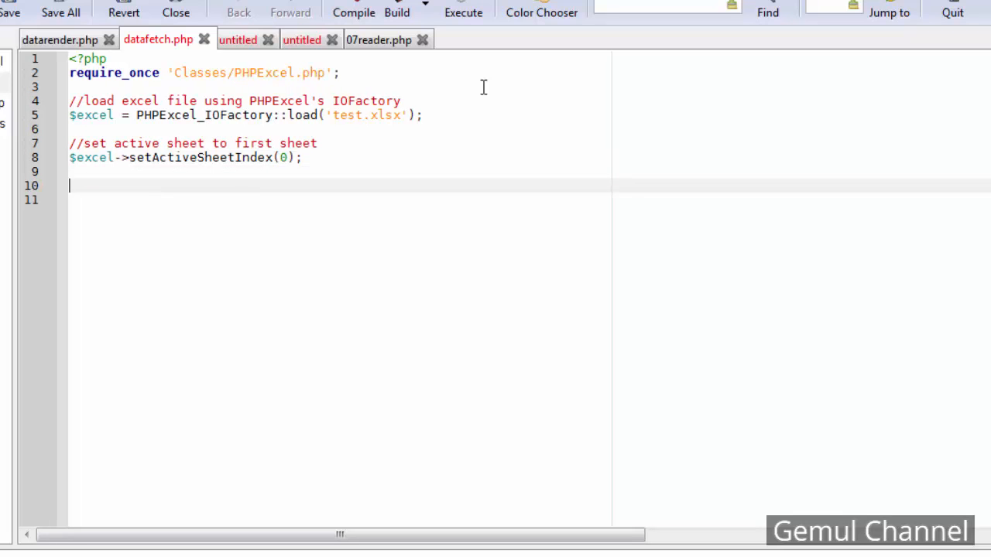
Echo <table> and </table>, set $i = 4 for the first row, and add the loop comment
type("echo \"")
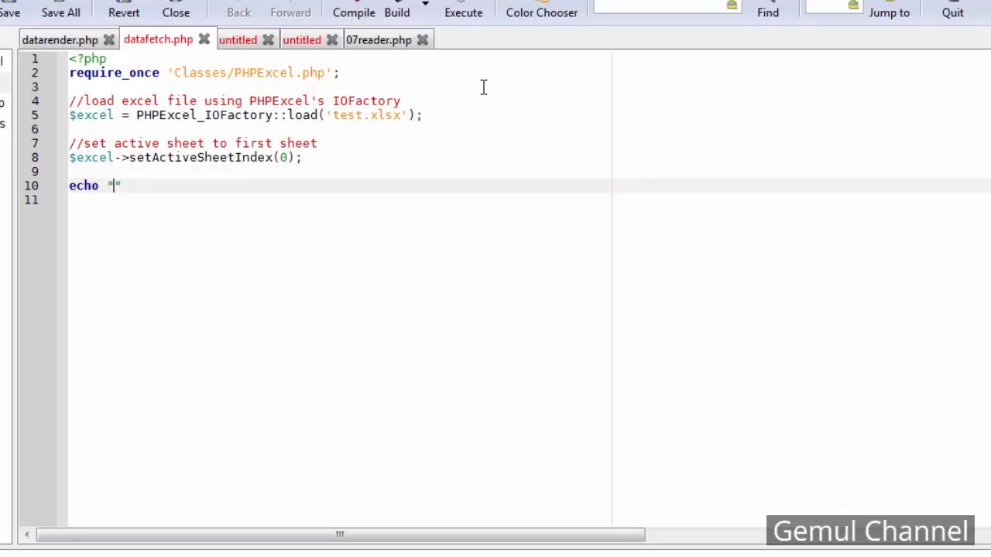
type("<table>\";</table>")
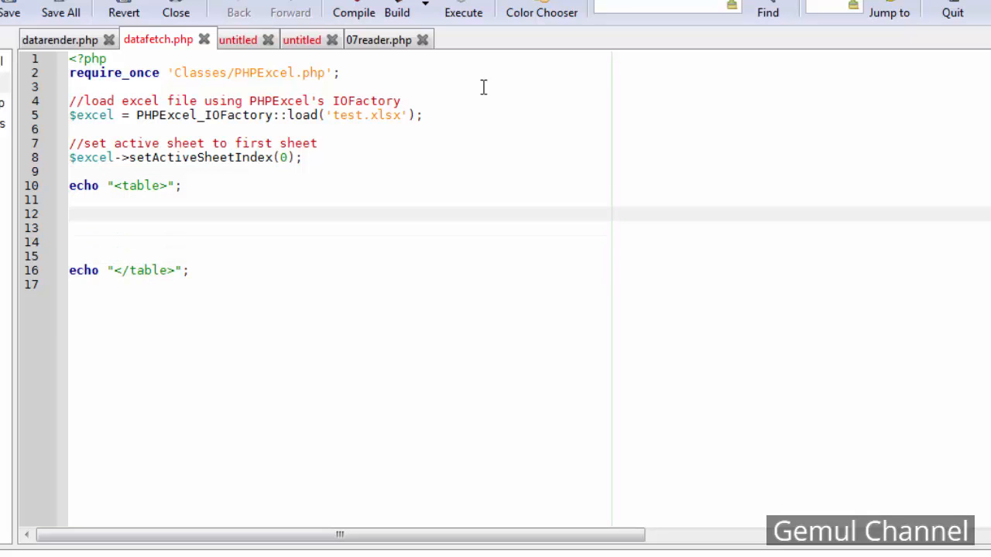
type("//first row of data series")
left_click(340, 228)
type("$i")
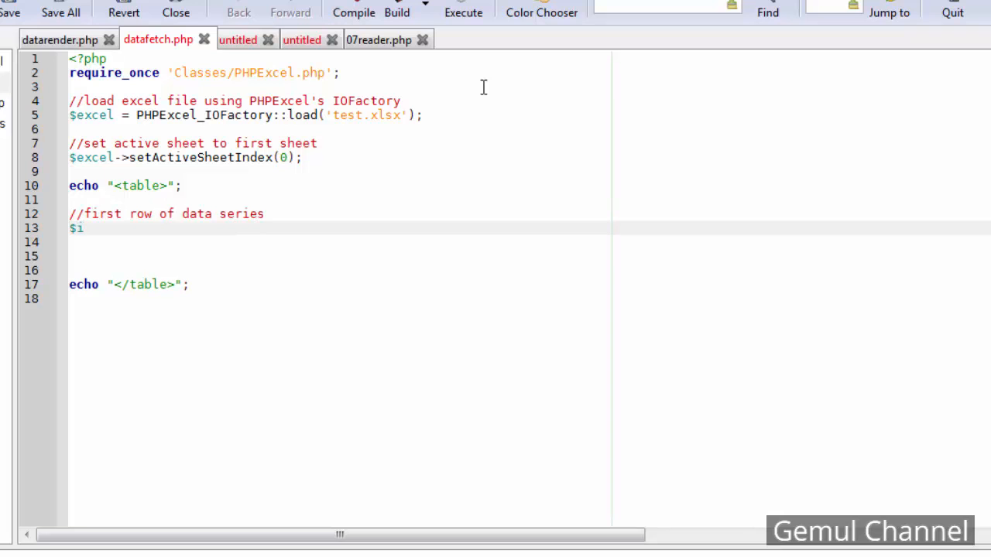
type("= 4;")
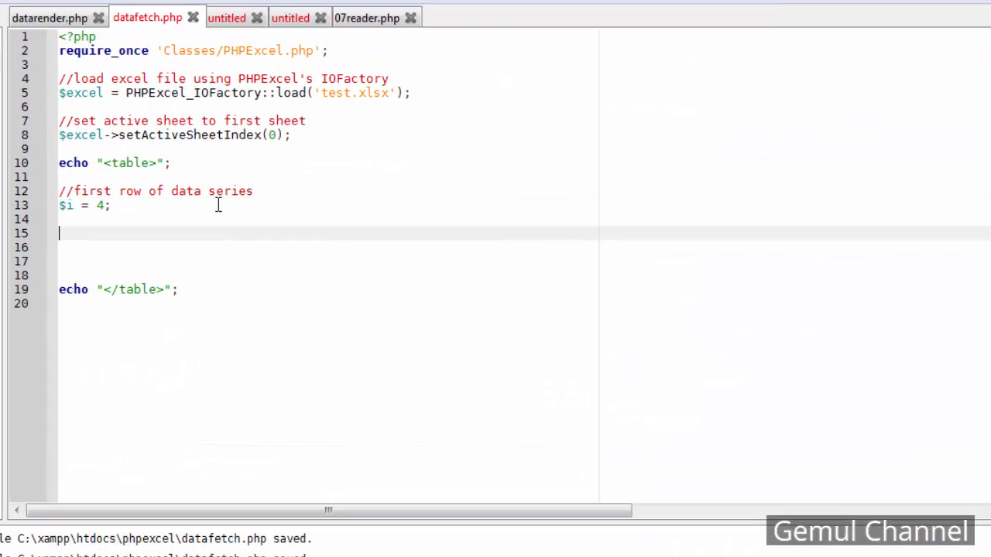
type("//loop unt")
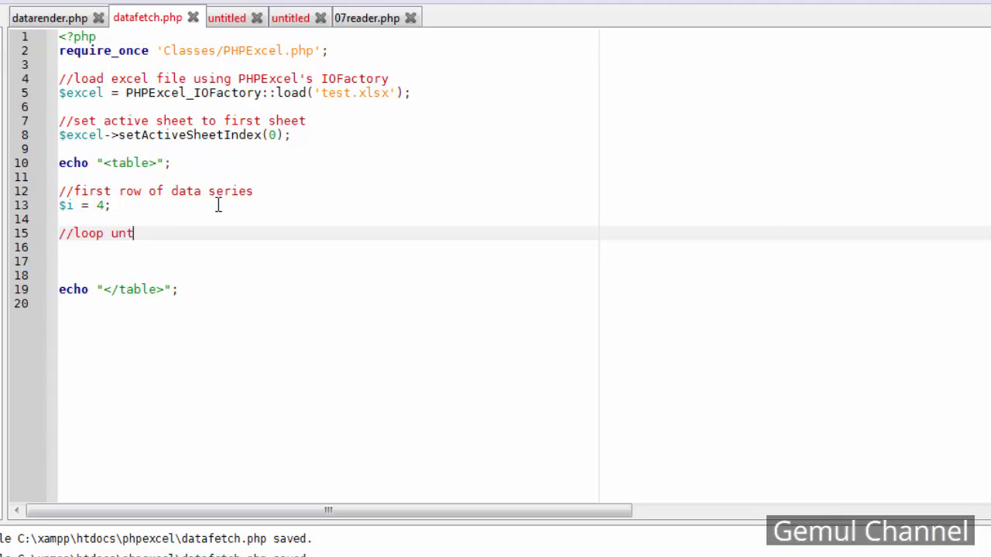
type("il the end of data series(cell contains")
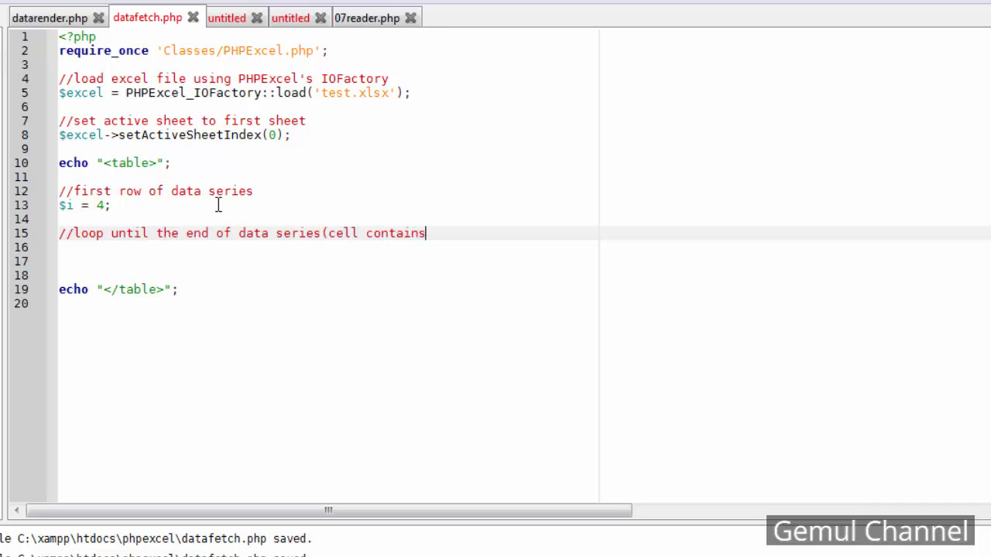
type("empty string)")
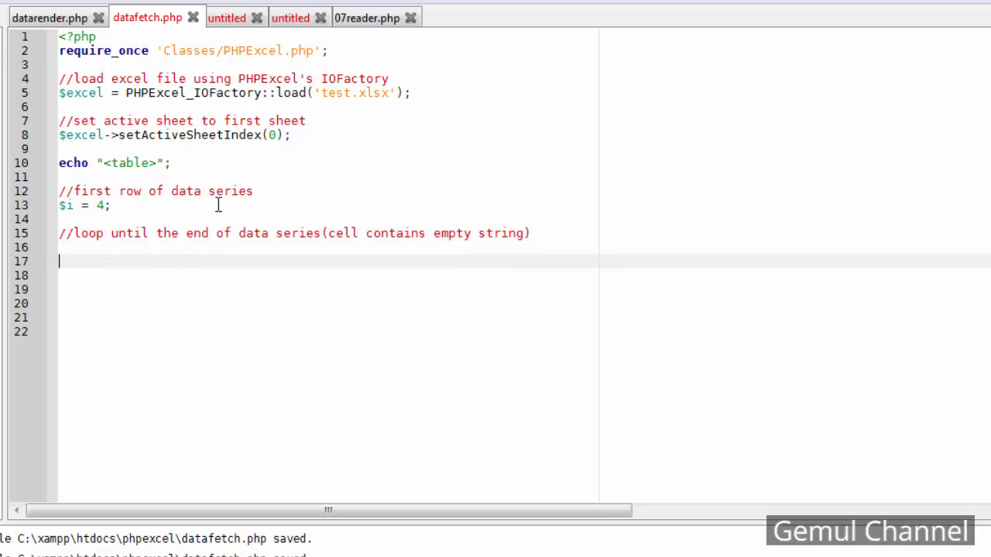
Write while(getCell('A'.$i)->getValue() != "") { with a //get cells value comment inside
type("while(")
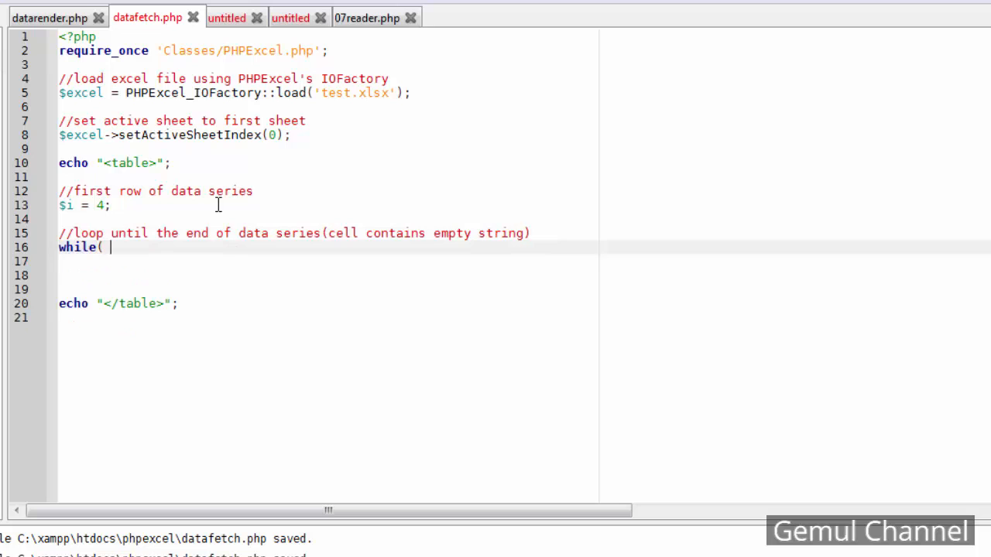
type("$excel->get")
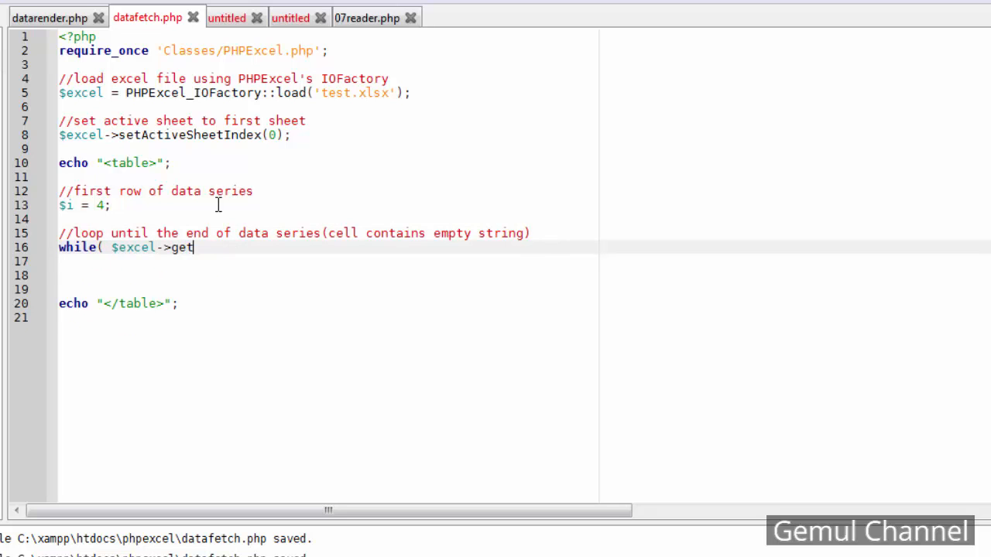
type("ActiveSheet()->")
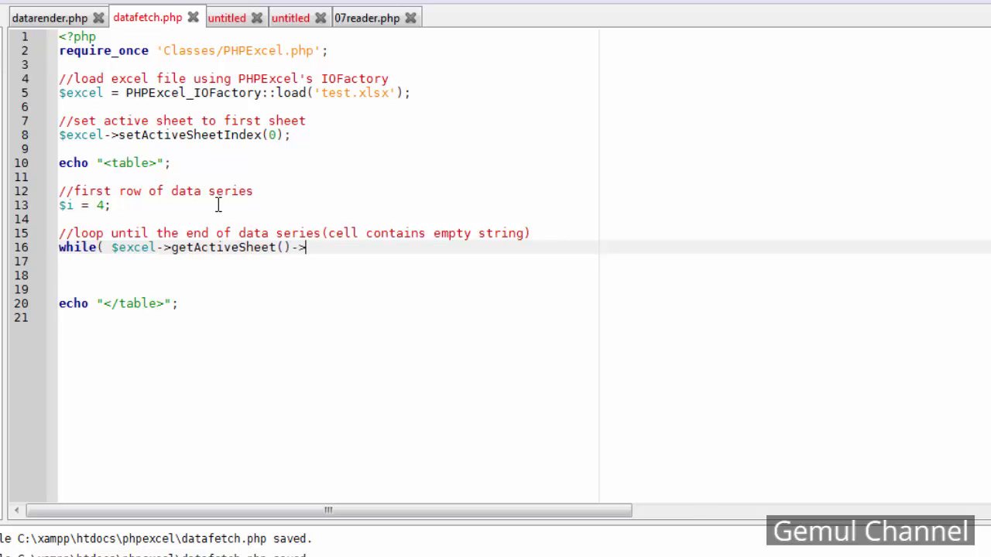
type("getCell('")
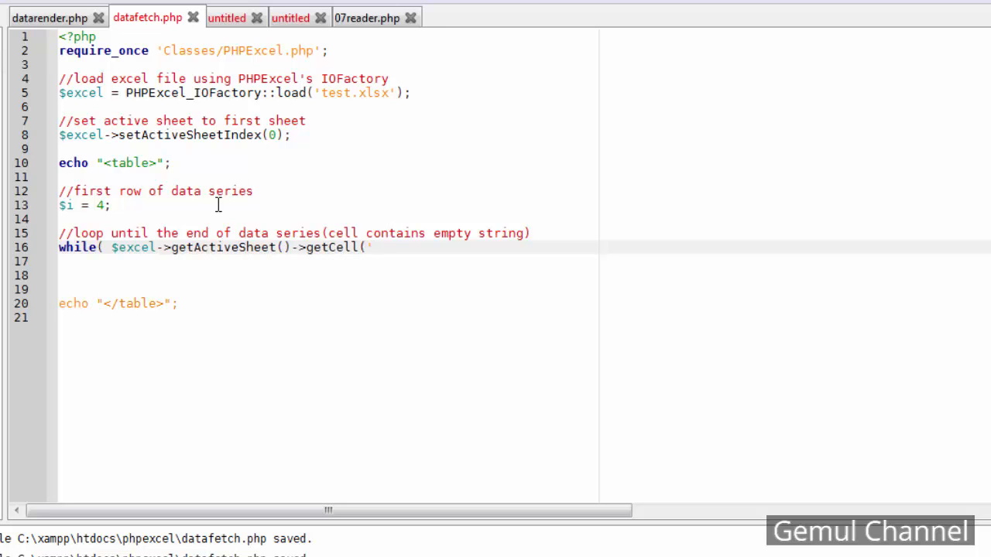
type("A'.$i")
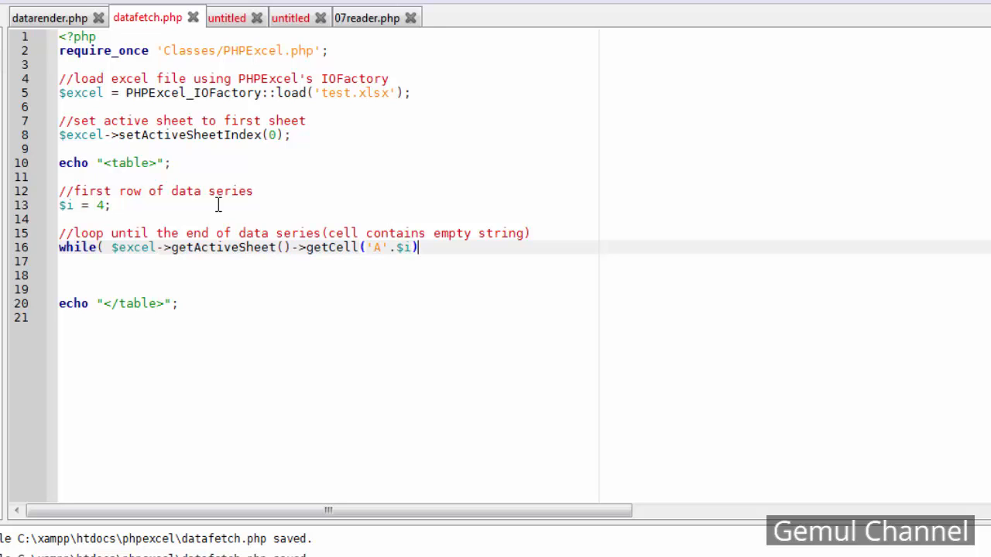
type("->getValue()")
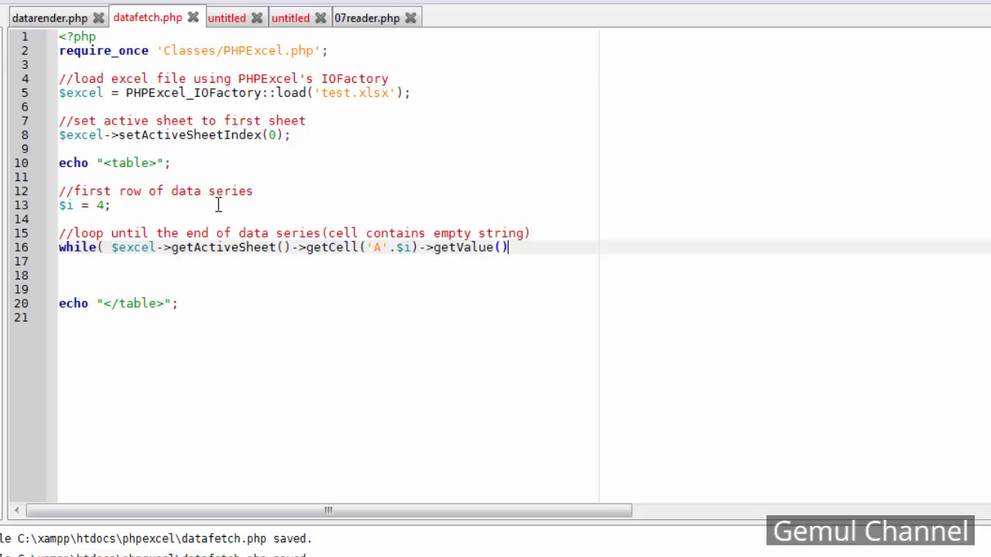
type("!=")
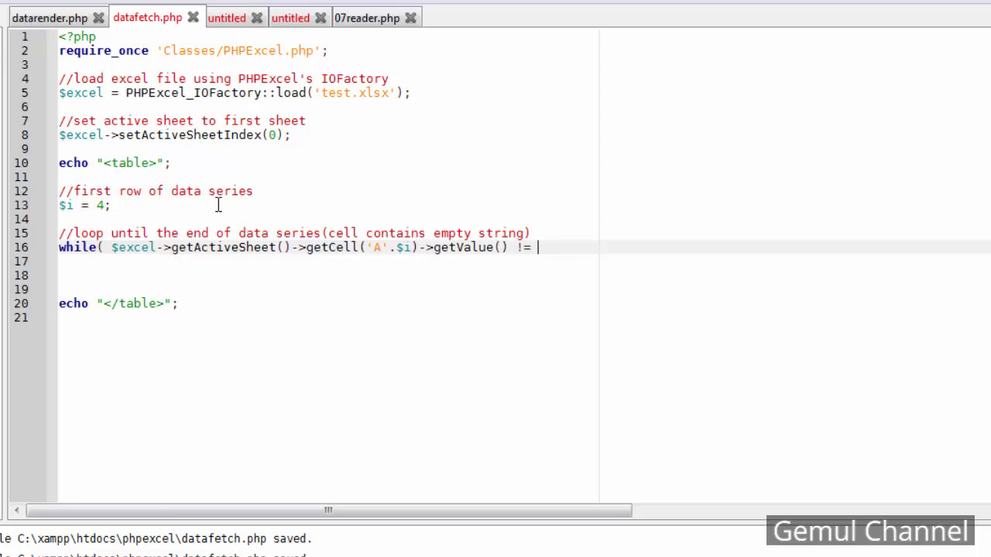
type("\"\"){")
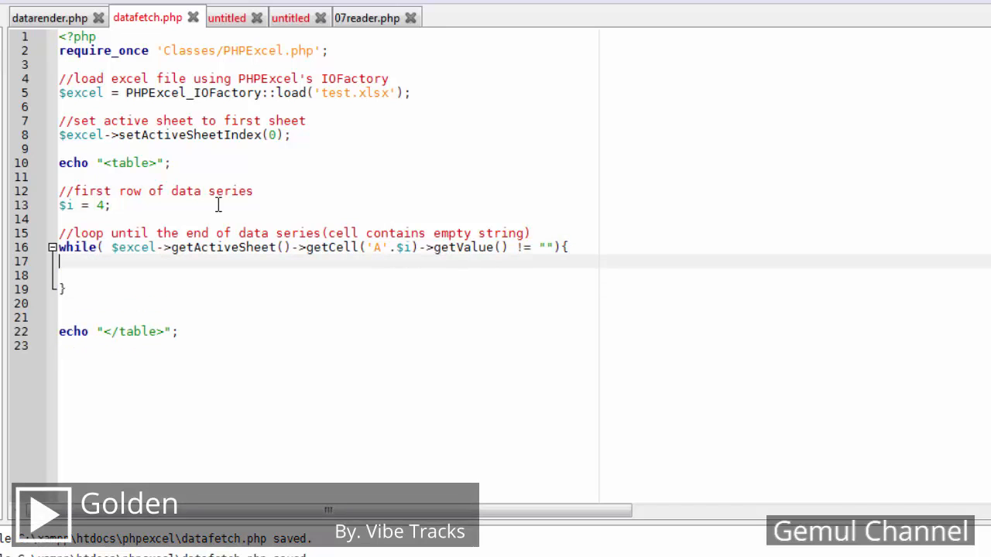
type("//get cells value")
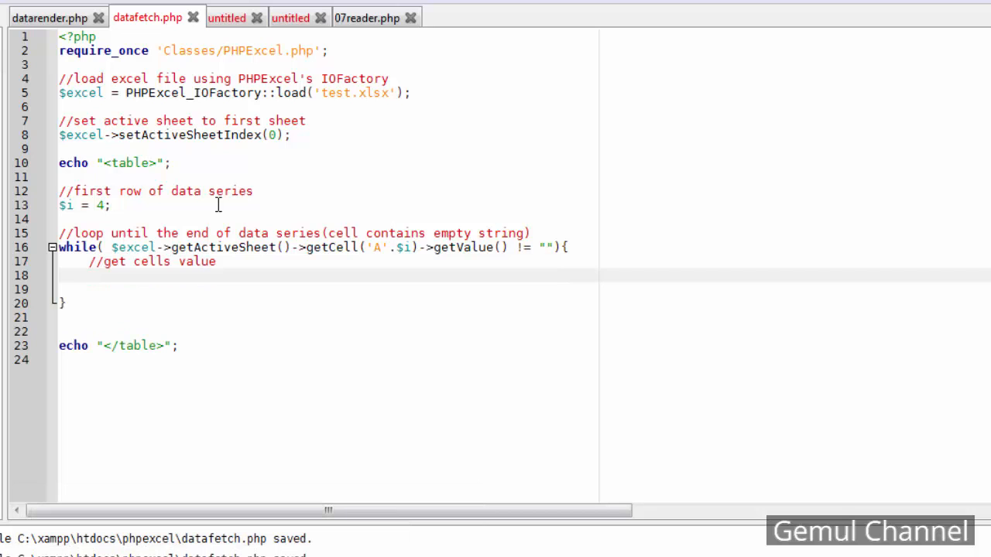
Assign $id from the active sheet's column A cell at row $i
type("$id =")
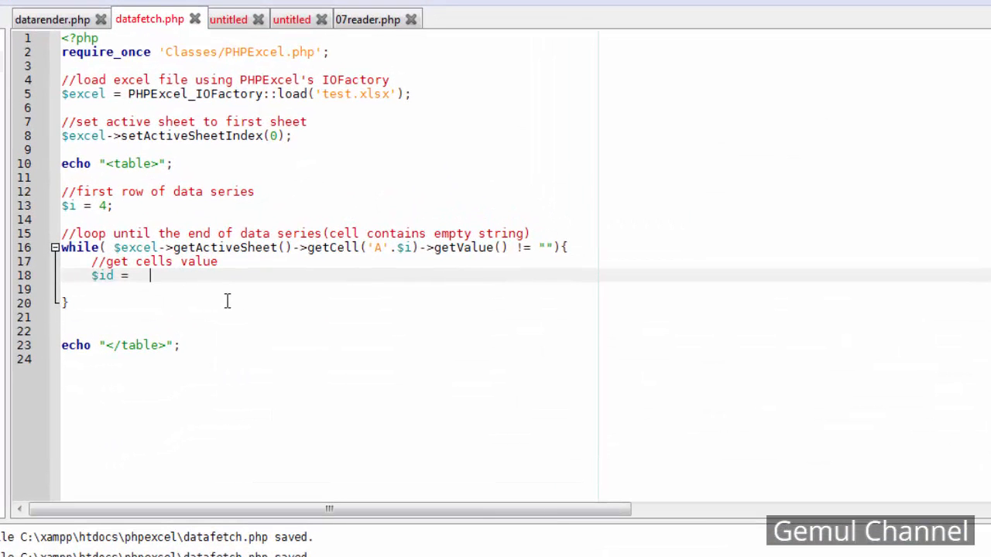
type("$excel->")
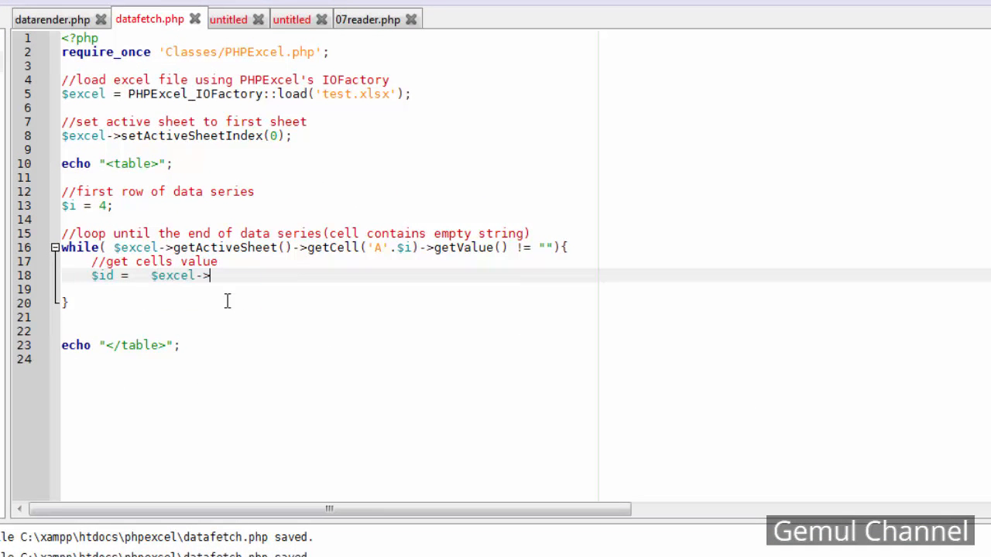
type("getActiveSheet()")
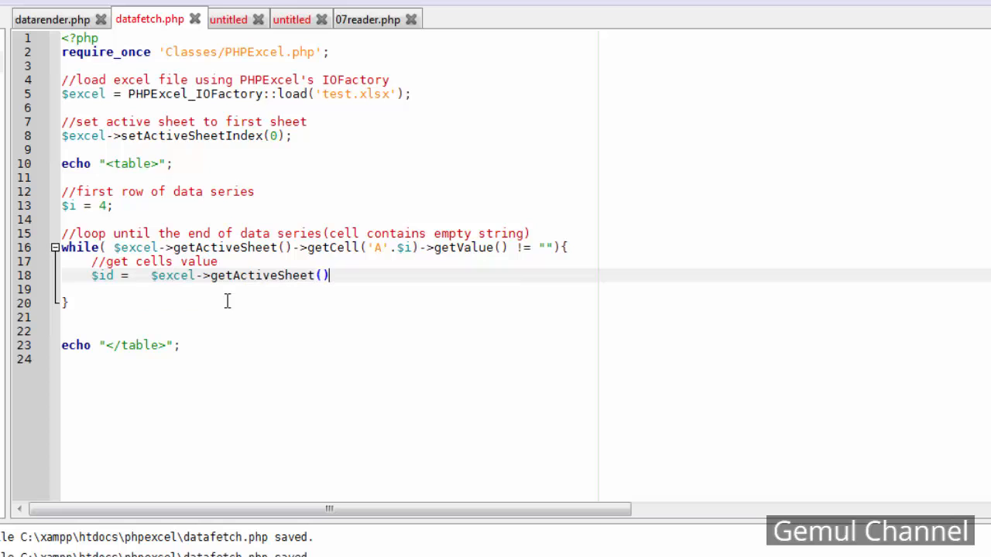
type("->getCell('A")
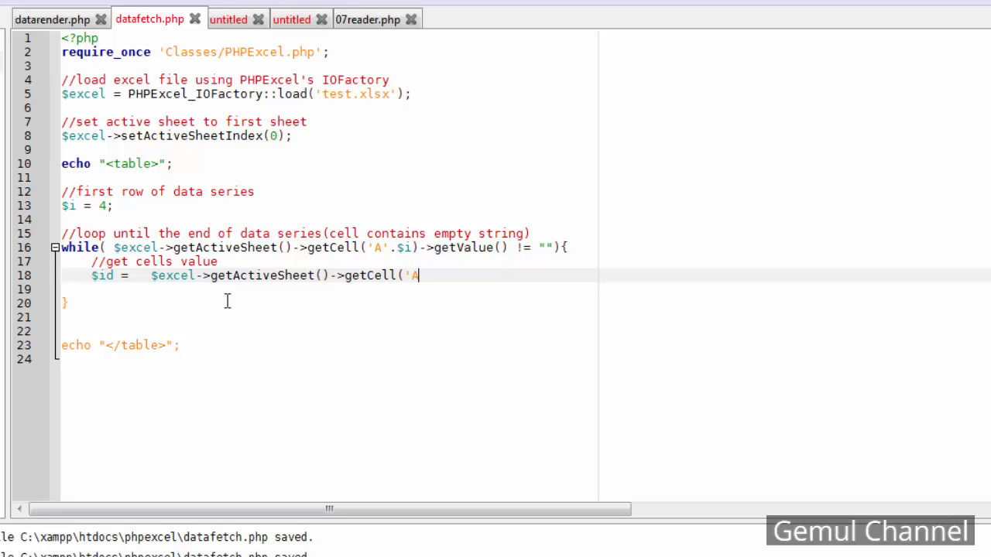
type("'.$i)")
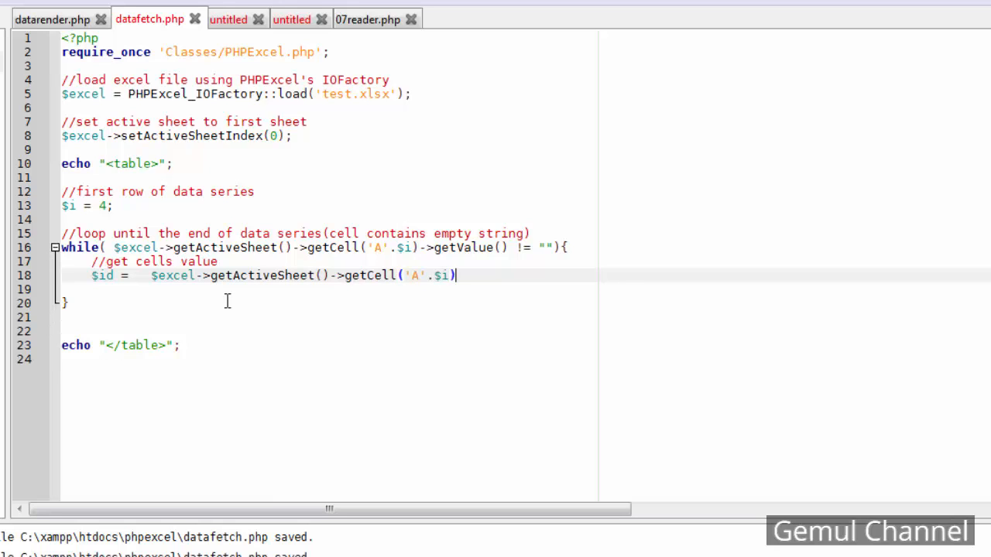
type("->getValue();")
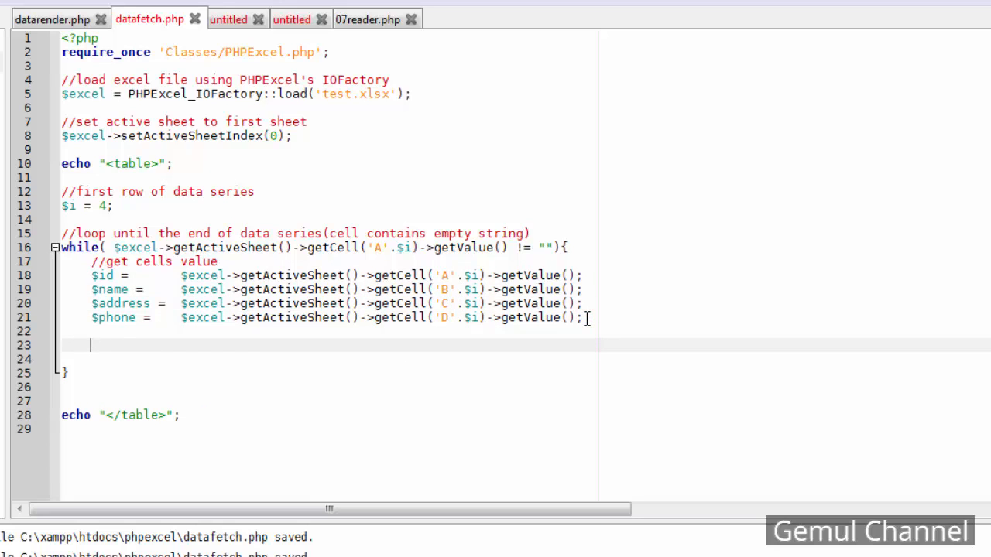
Echo the values as <td> table cells and increment the row pointer with $i++
type("//echo")
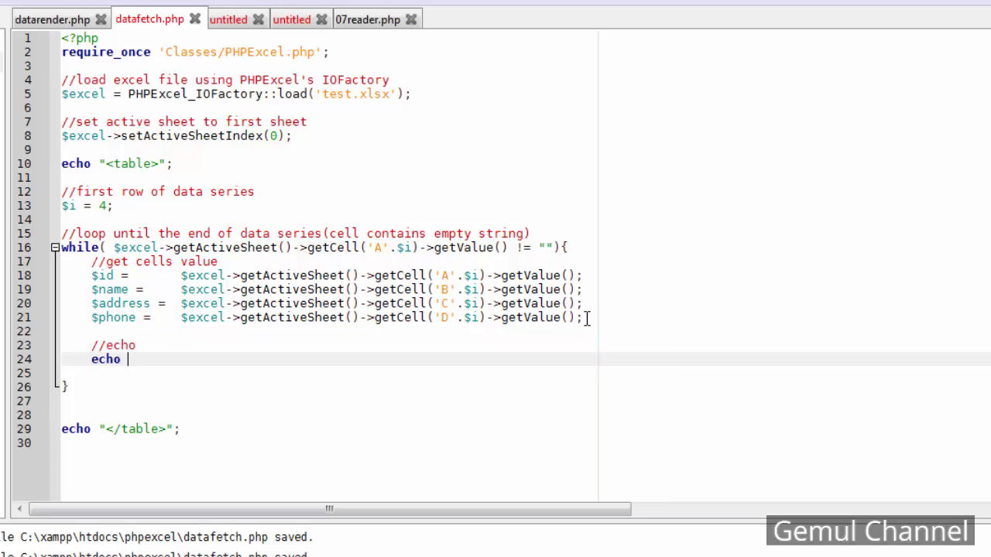
type("\"\";")
left_click(329, 373)
type("<tr>")
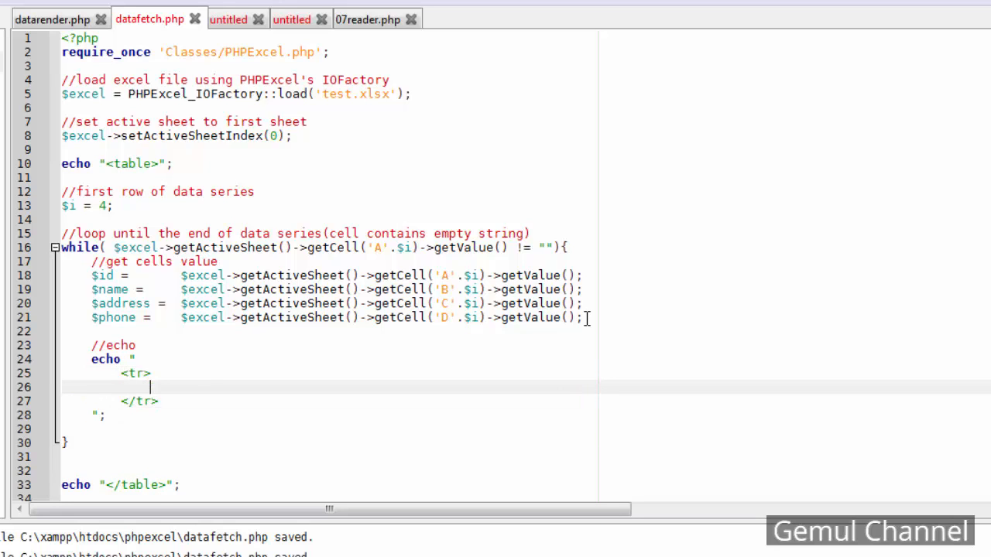
type("<td>\"..\"</td>")
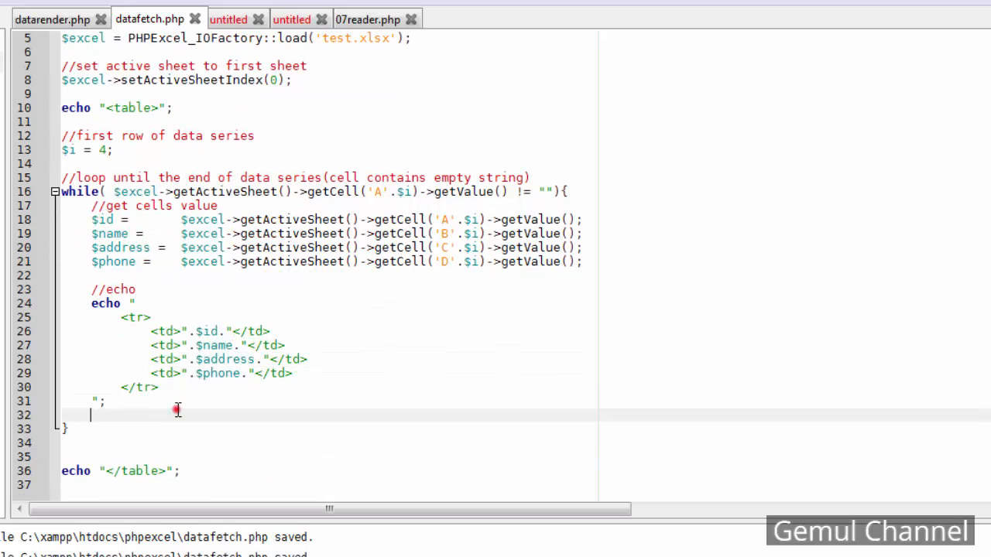
type("//and do")
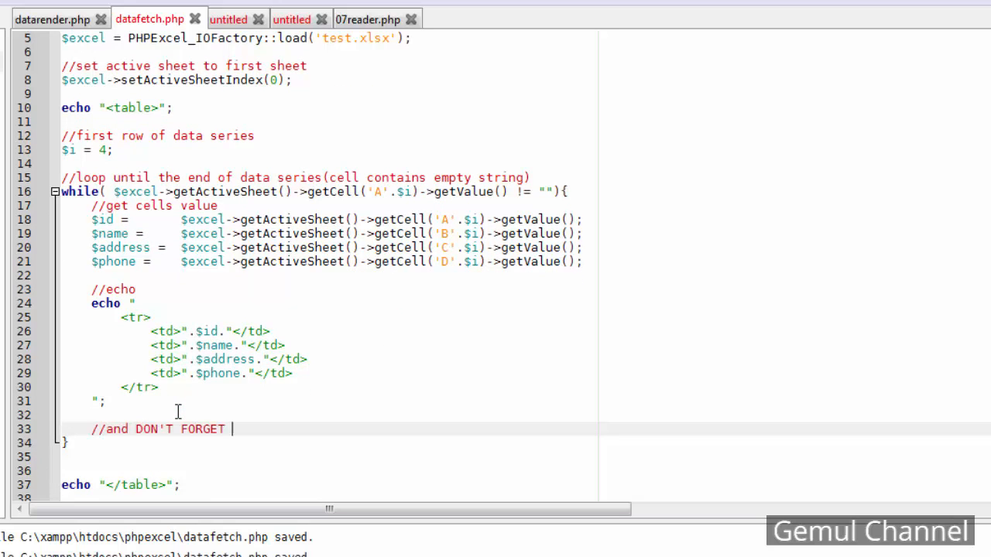
type("to increment the row")
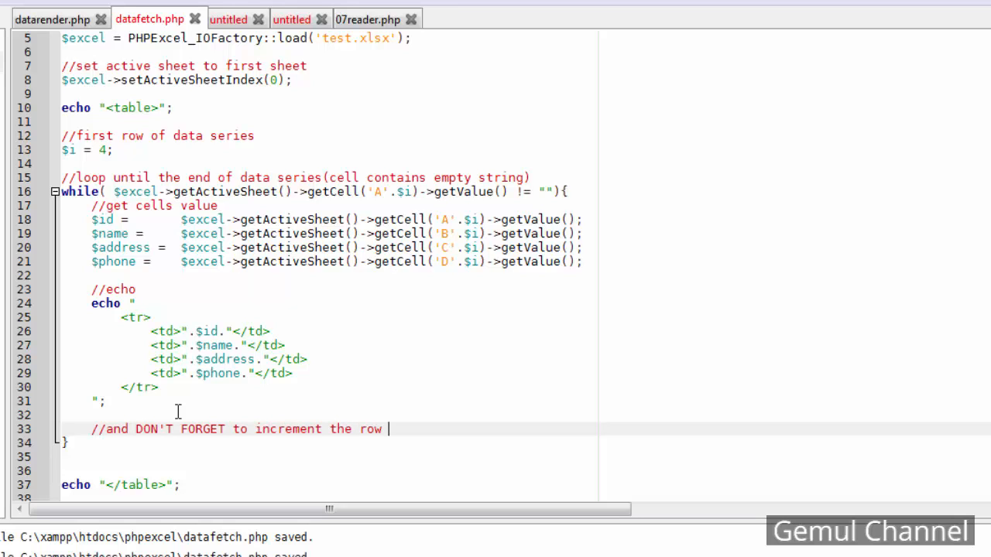
type("pointer ($i)")
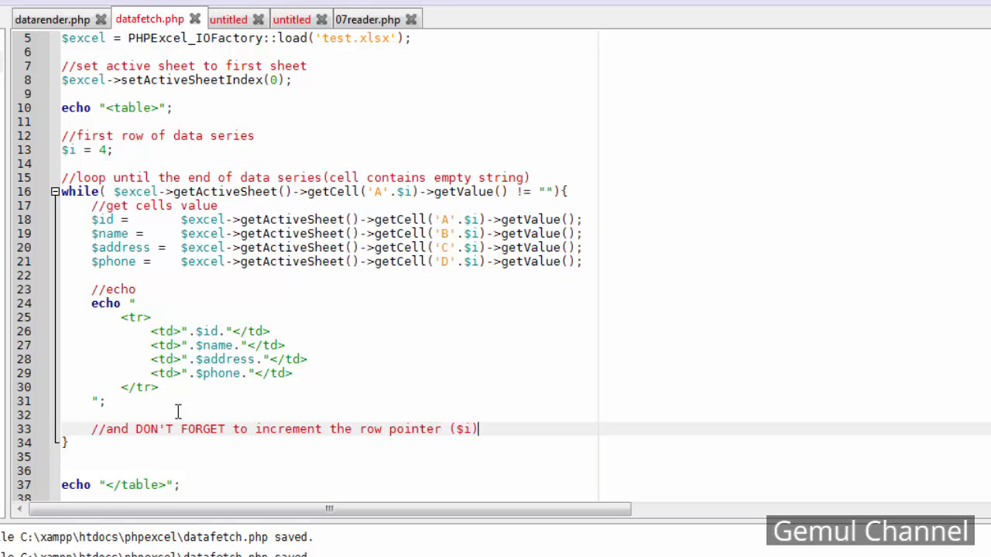
type("$i++")
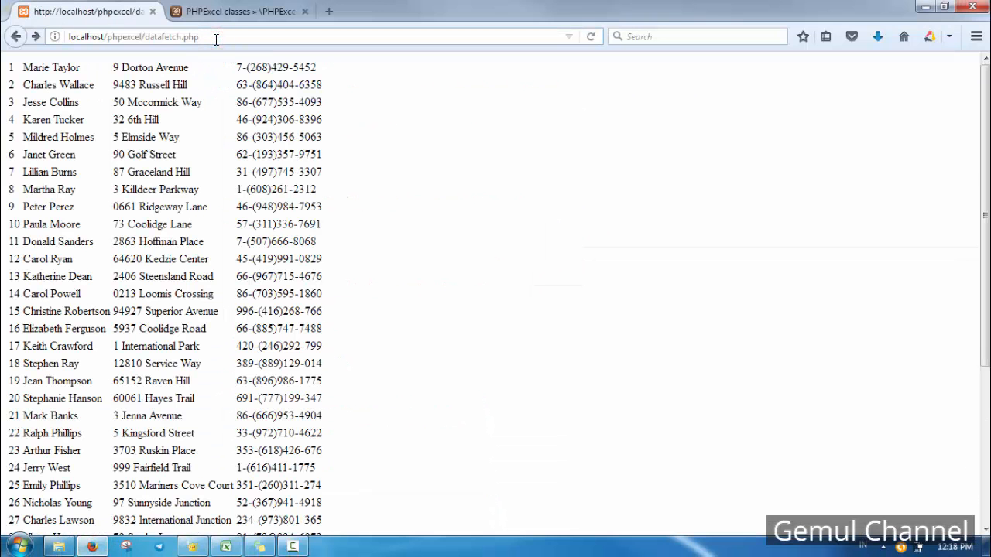
scroll("down", 3)
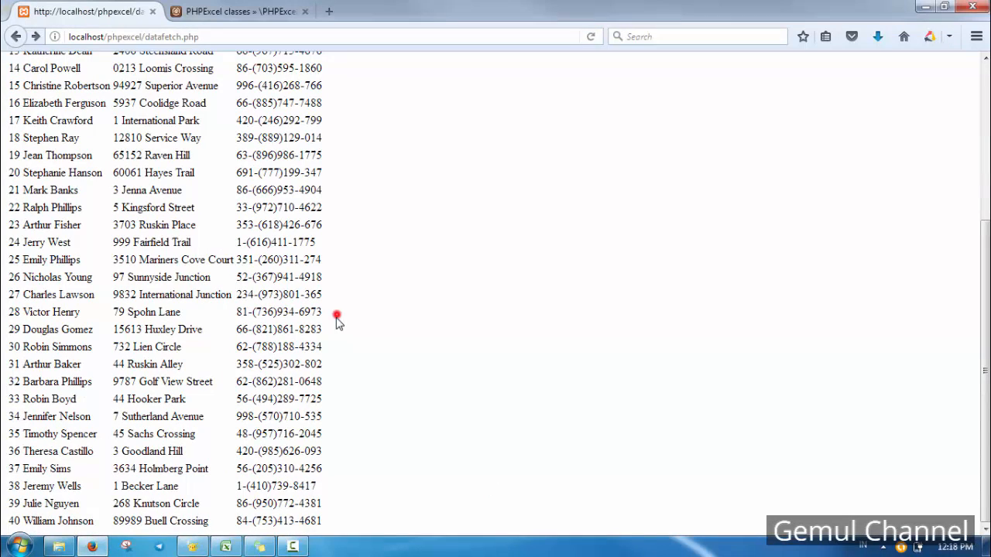
left_click(290, 547)
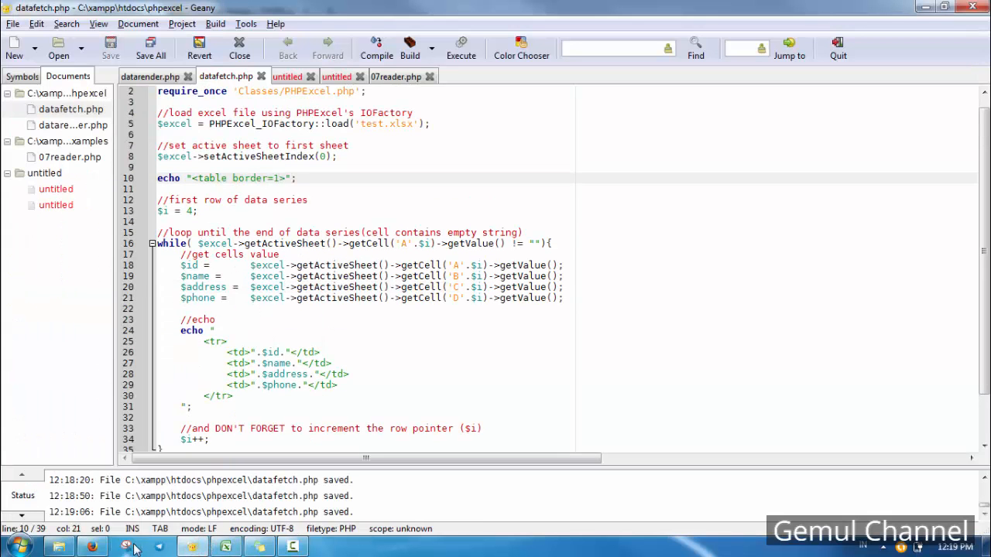
Switch to Firefox to view the datafetch.php page
left_click(97, 545)
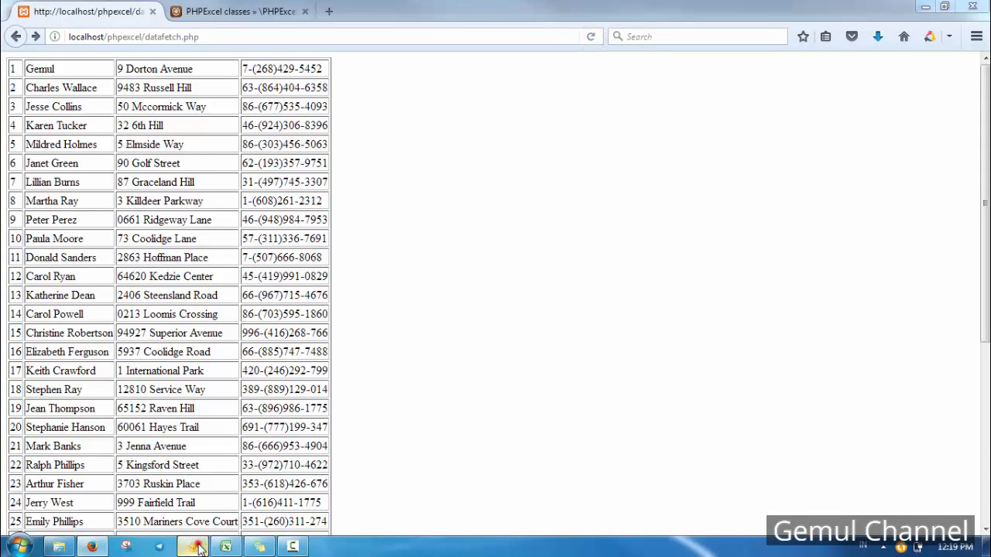
Return to Geany after checking the bordered table in Firefox
left_click(189, 547)
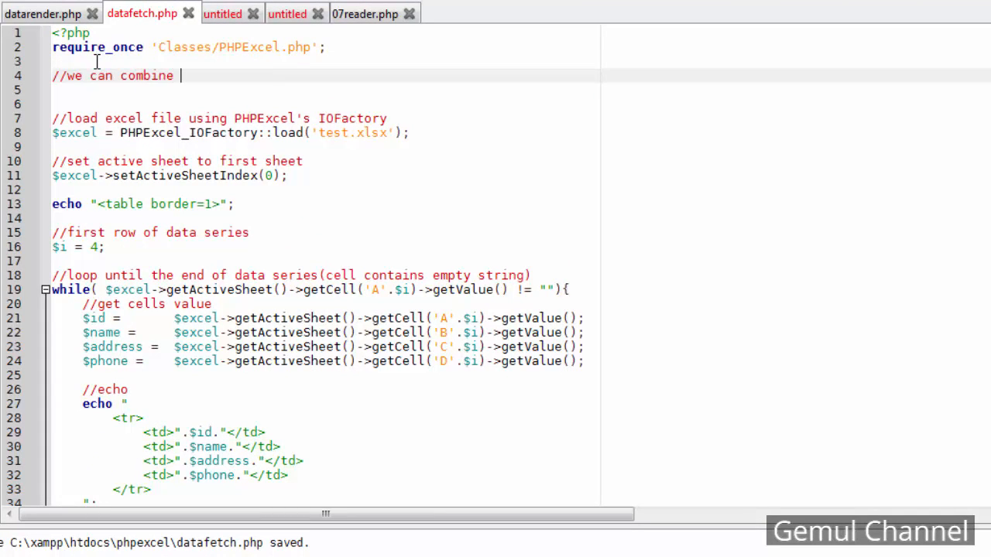
When $_FILES is empty, echo a post multipart/form-data form targeting datafetch.php
type("this with file upload")
left_click(323, 90)
type("if(")
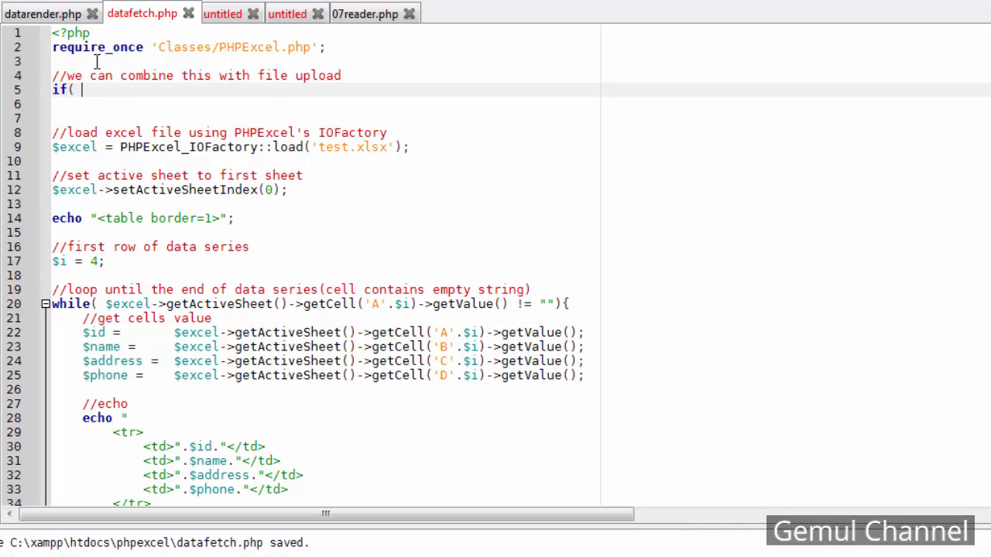
type("empty($_FILES) ){")
left_click(325, 118)
type("}")
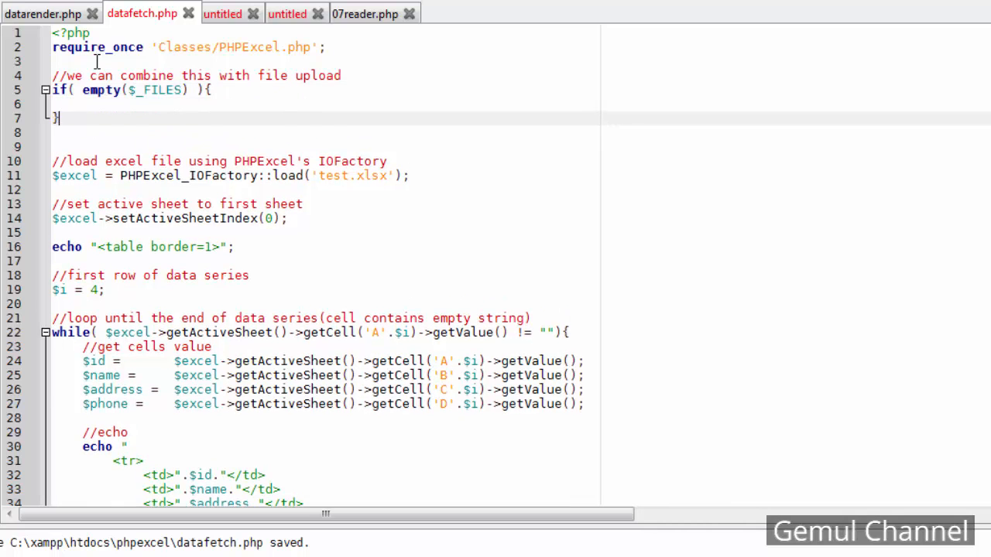
type("echo \"")
type("\";")
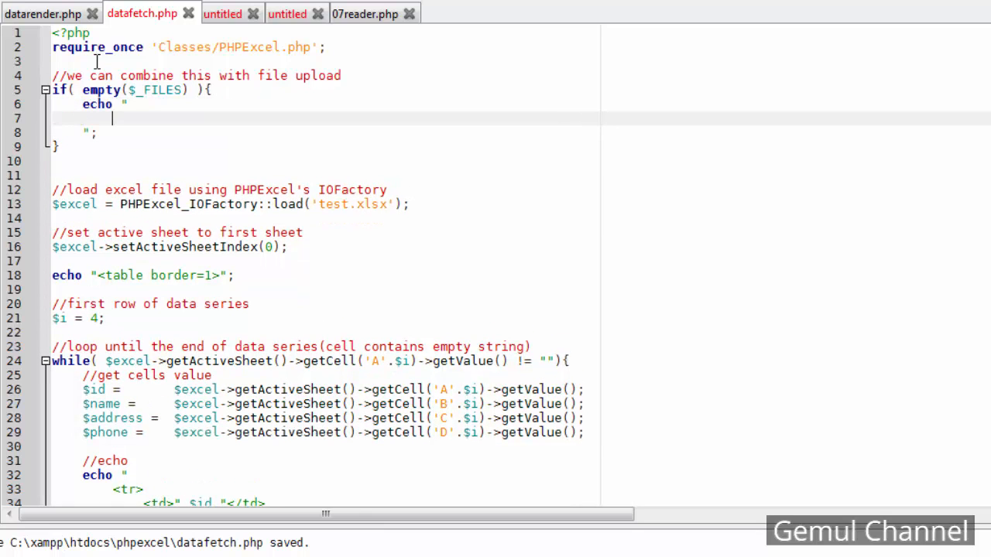
type("<form method")
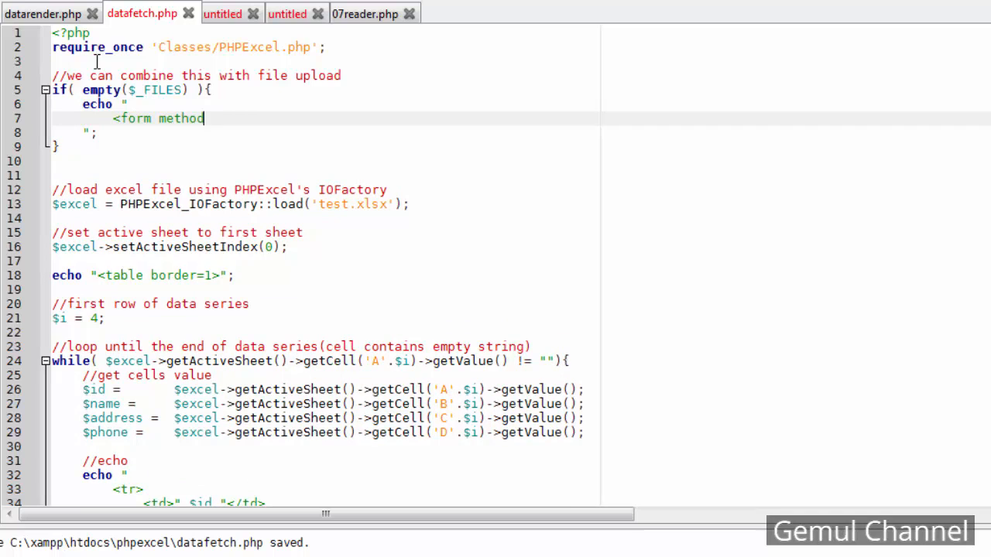
type("='post'")
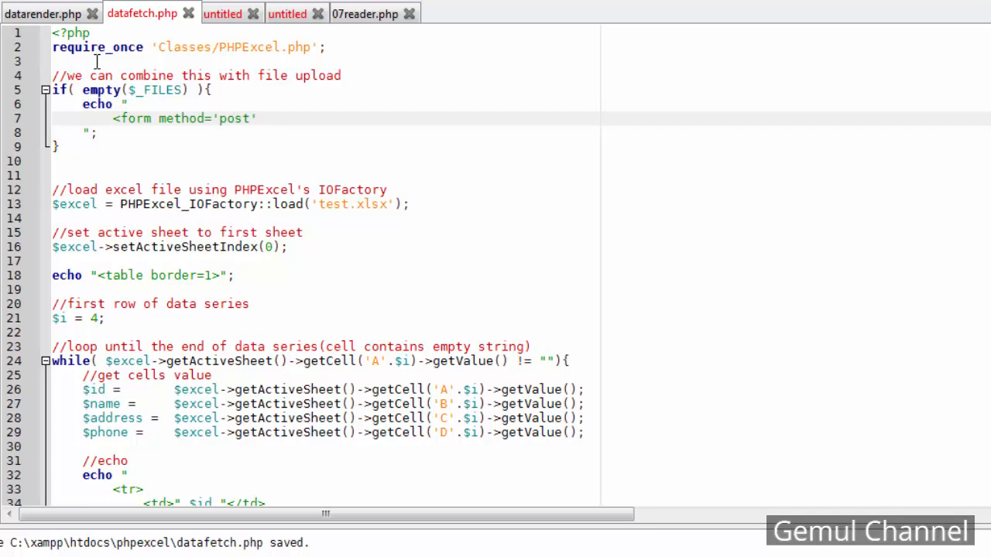
type("enctype='multipar")
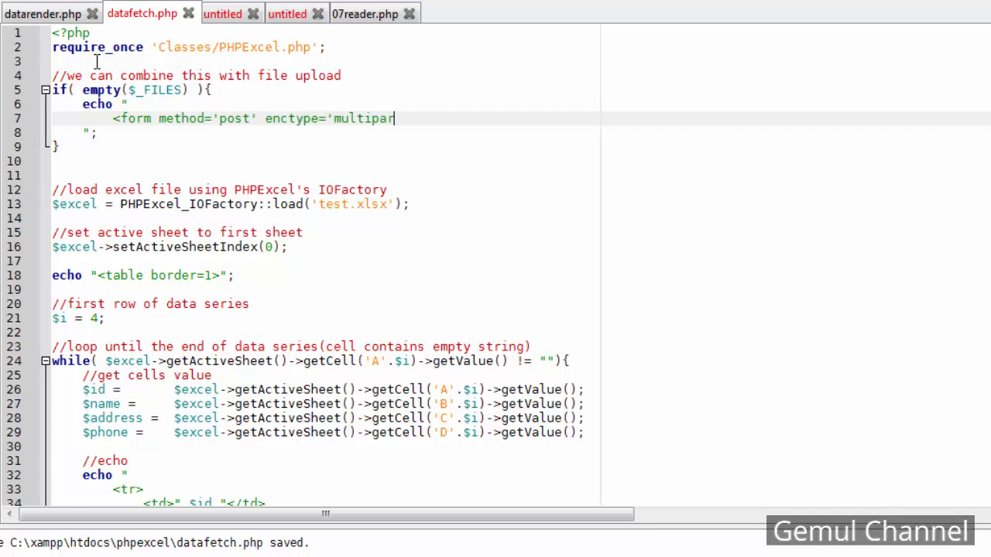
type("t/form-data'")
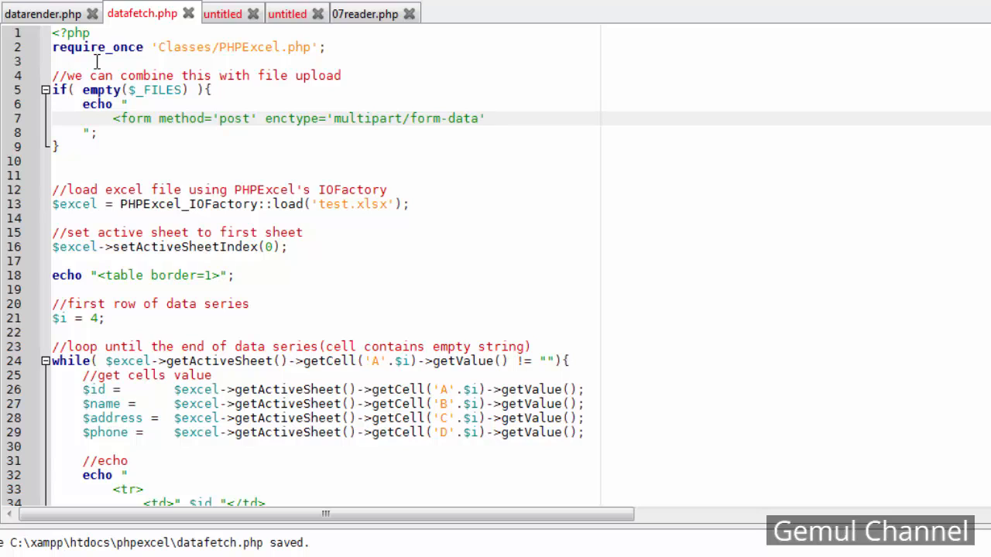
type("action='dat")
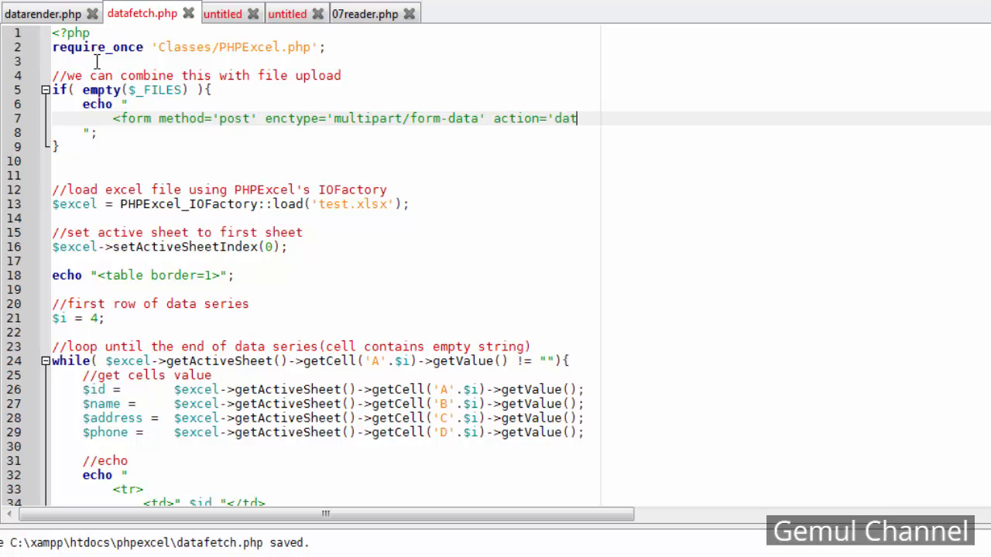
type("afetch.php'></form>")
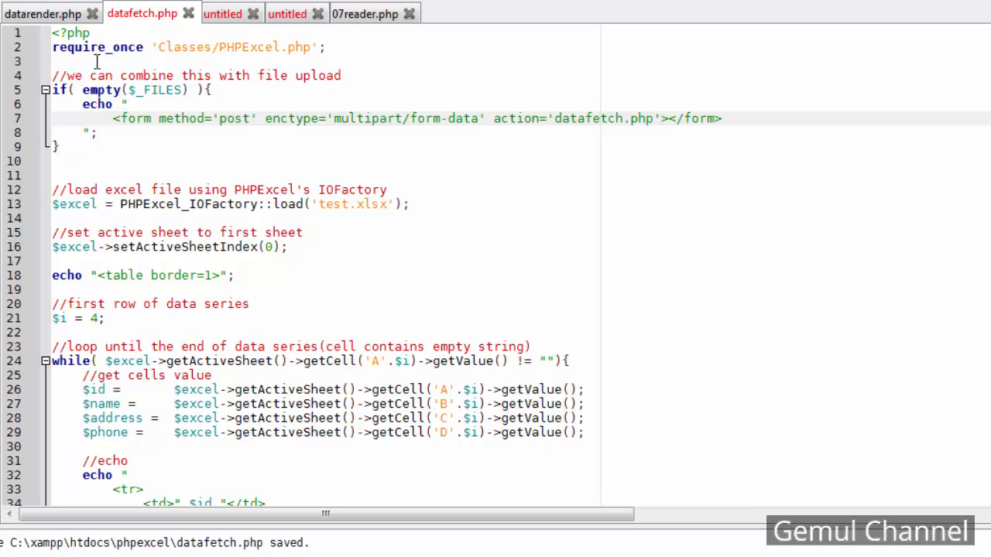
Add a file input and a Fetch submit button to the form, then an else block
type("<input ty")
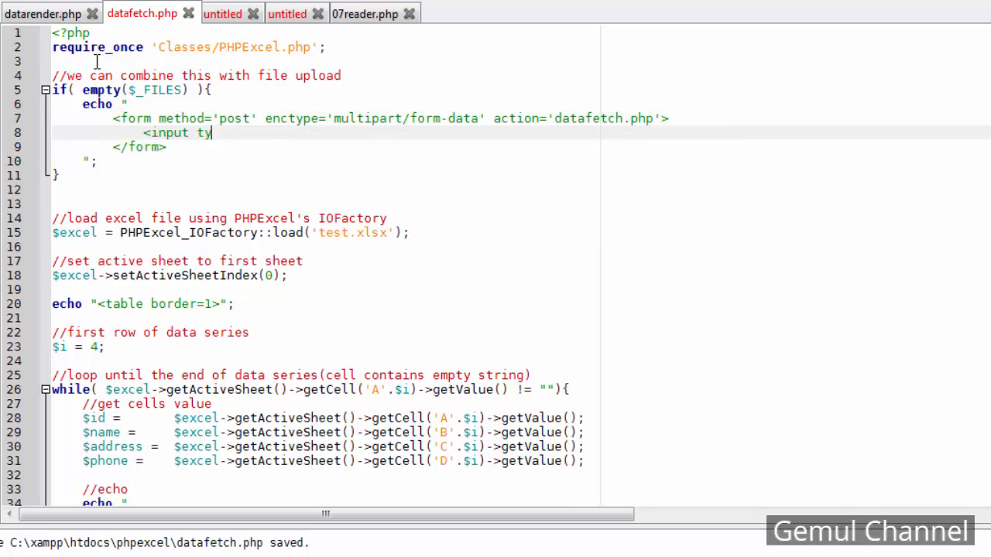
type("pe='file' name='excel'>")
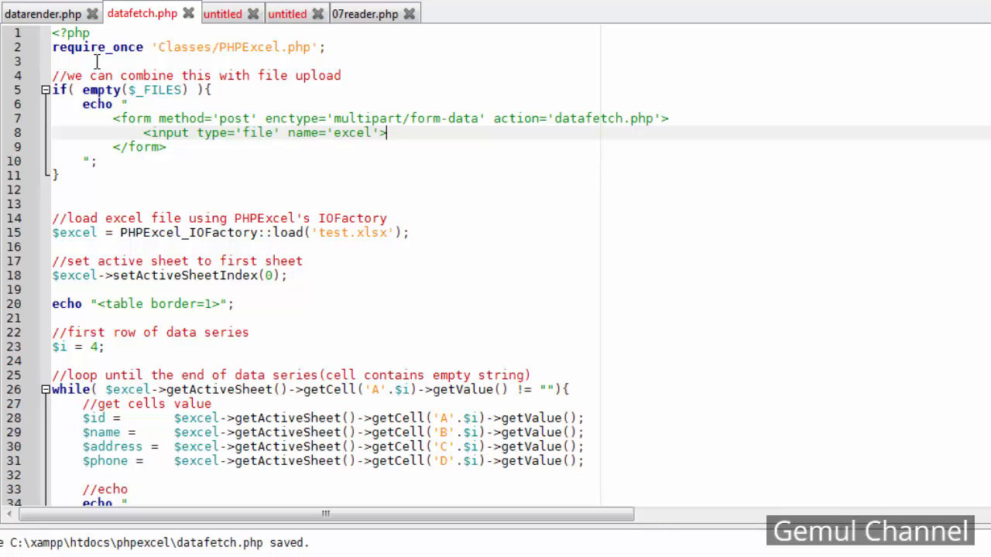
type("<button type='su")
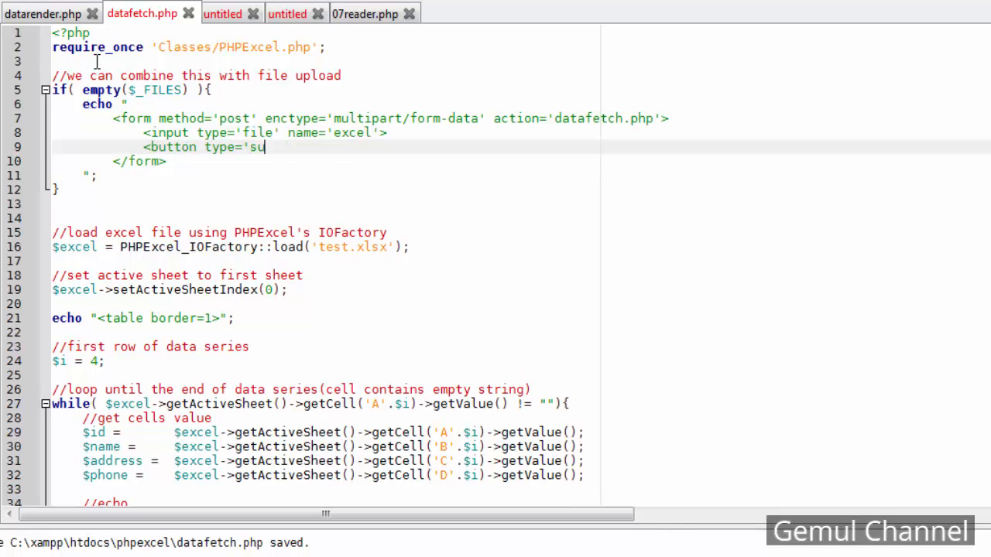
type("bmit'></button>")
type("<br")
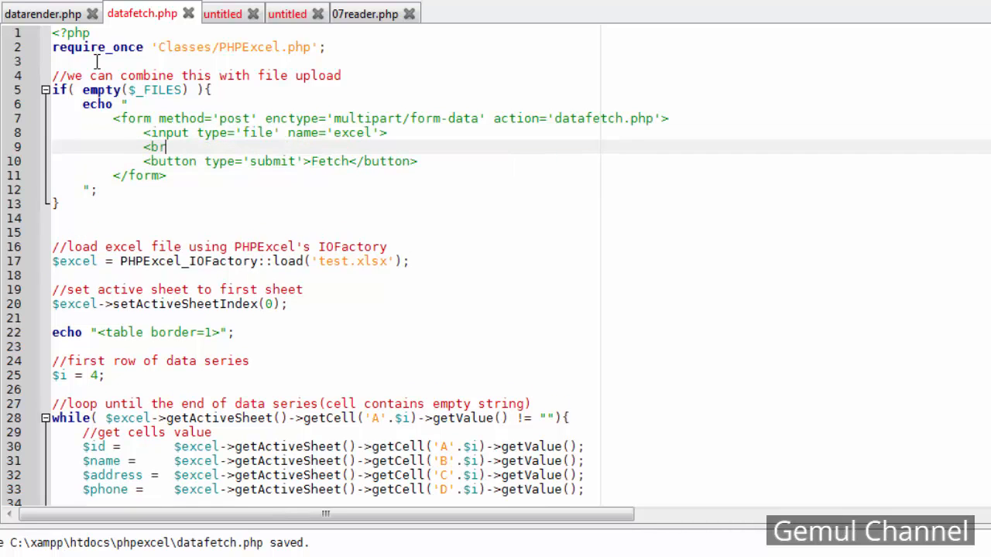
type("else{")
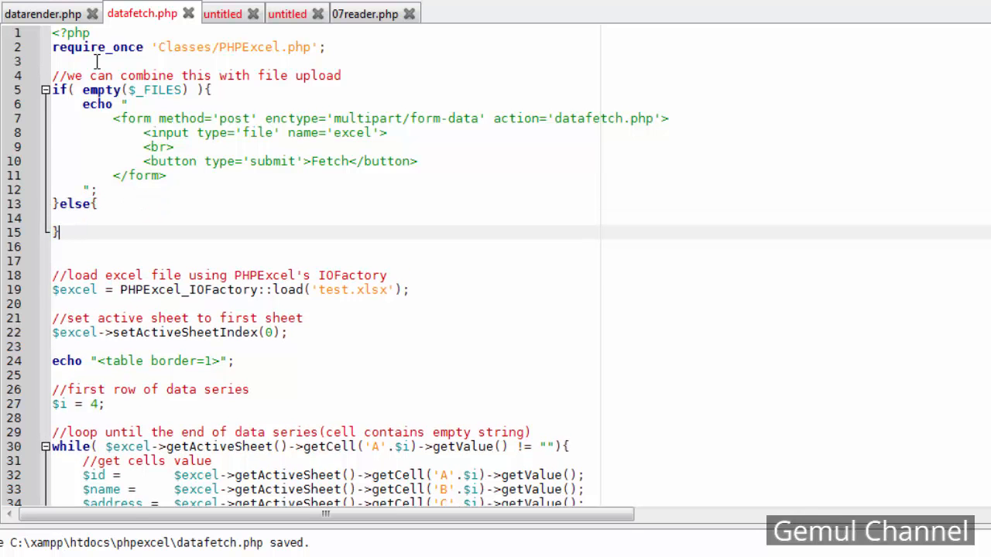
Scroll to the file-loading code and place the cursor after its comment
scroll("down", 3)
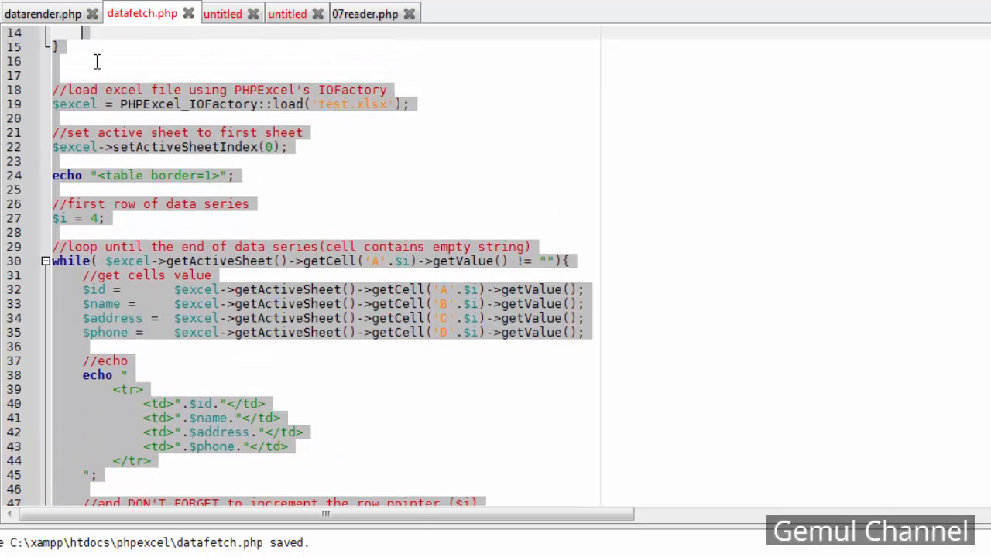
scroll("down", 3)
type("else{")
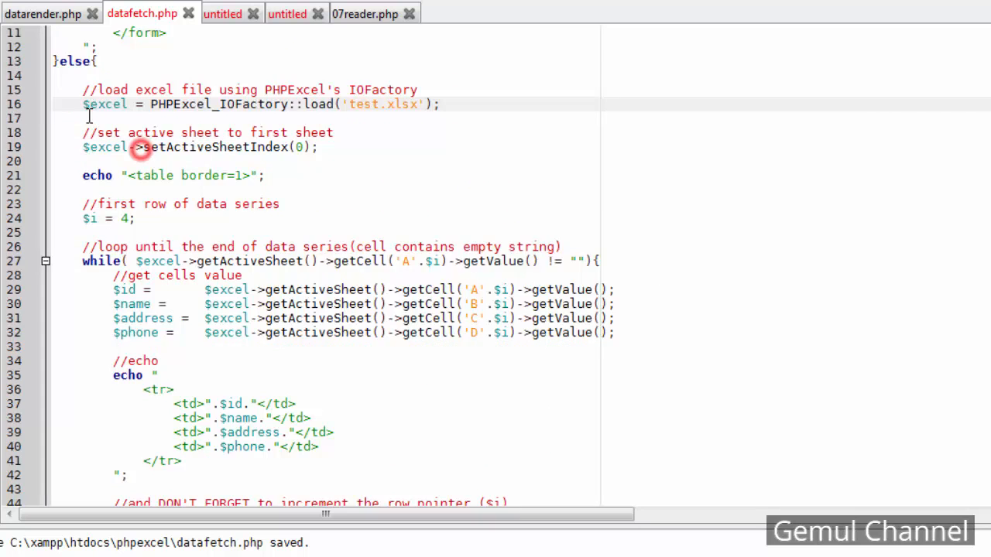
scroll("up", 3)
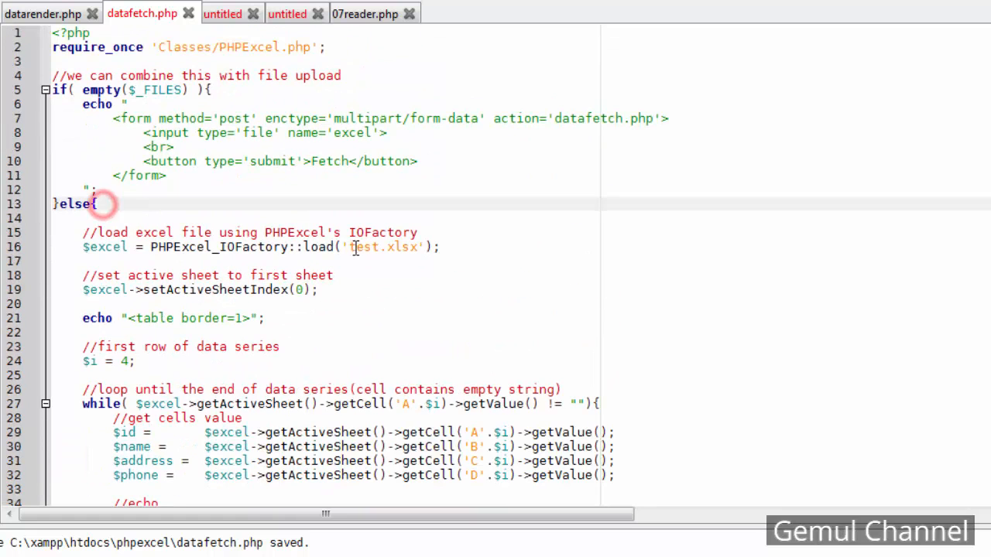
left_click(424, 232)
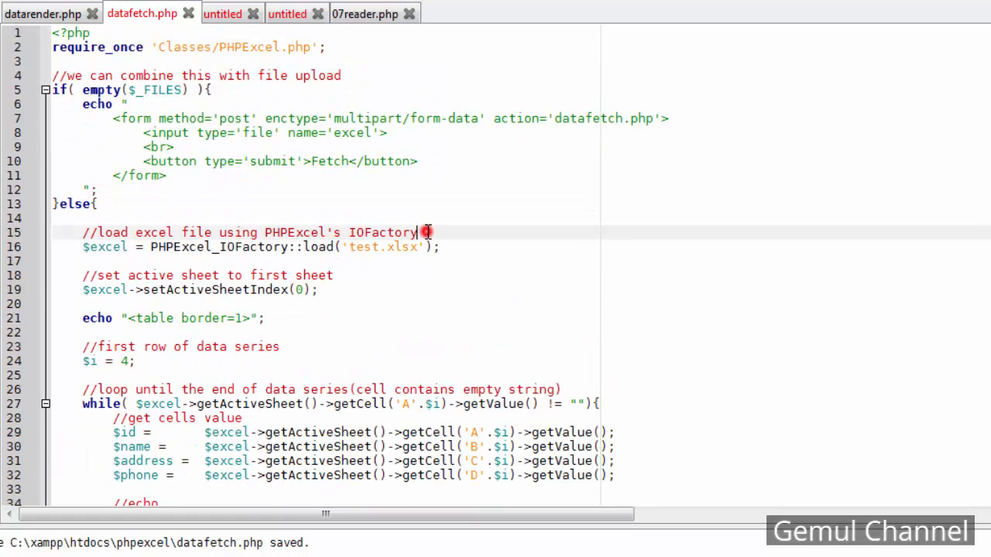
Add a 'change file name to tmp_name of uploaded' comment and load $_FILES['excel']['tmp_name']
type("//change file")
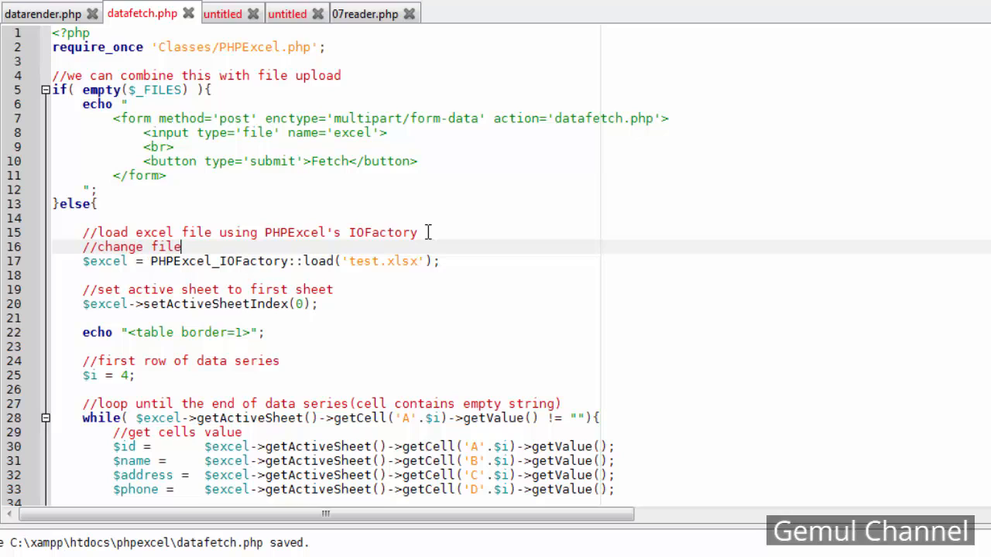
type("name to")
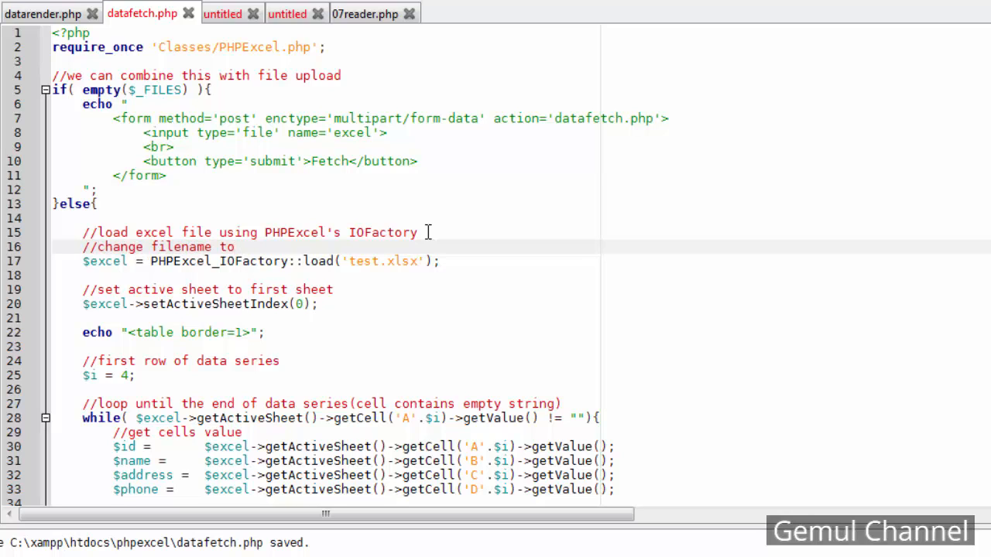
type("tmp_name of uploaded file")
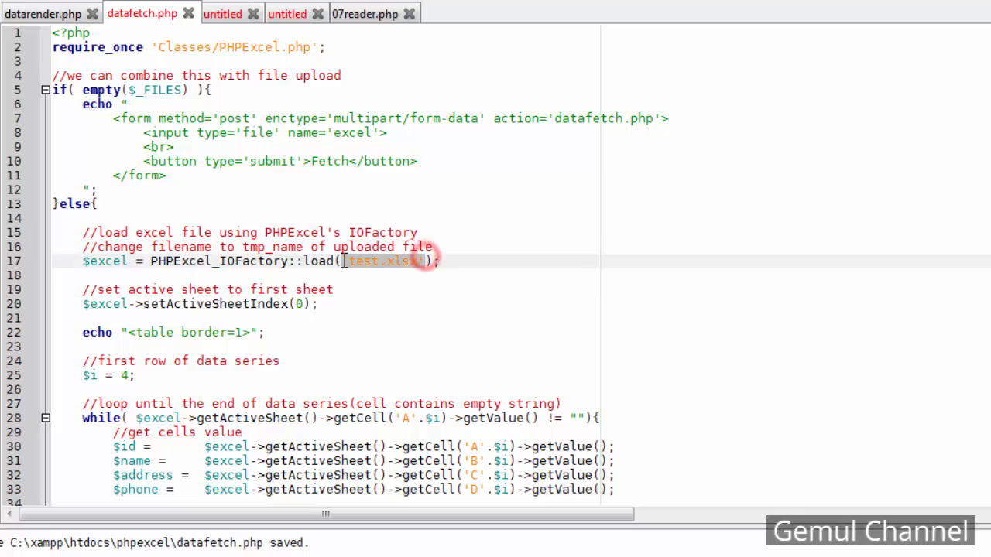
type("$_FILES[")
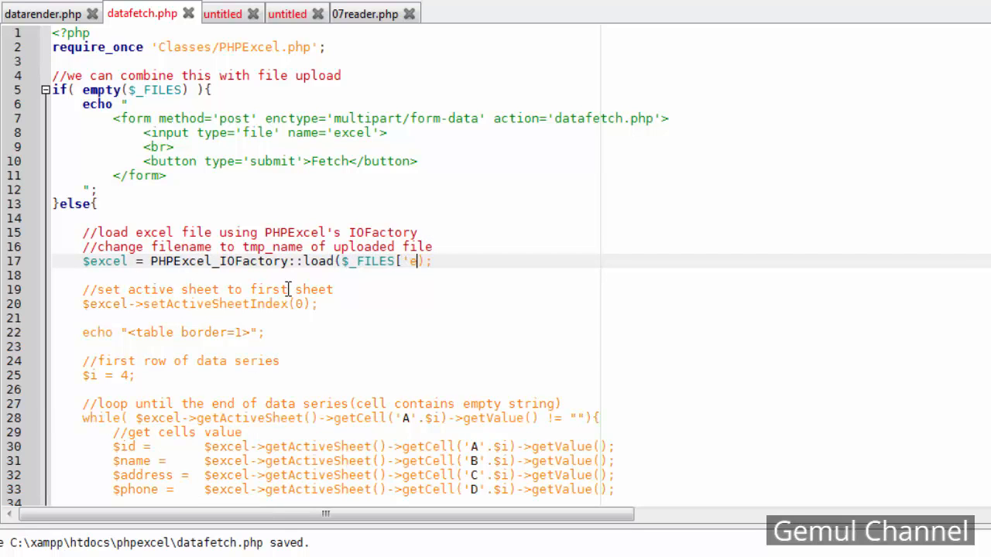
type("xcel']['tmp_")
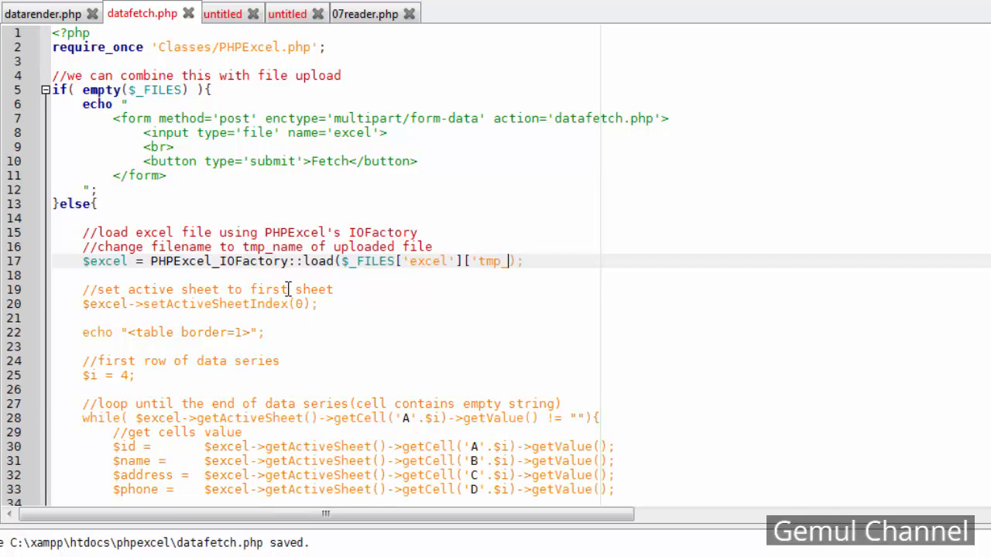
type("name")
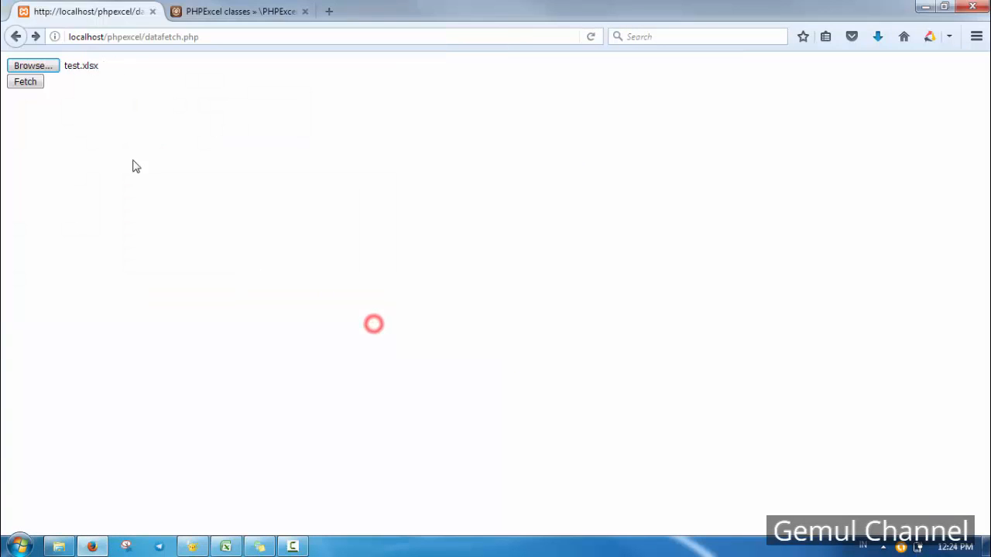
Fetch test.xlsx, change Gemul's address in C4 to Knowhere, and re-fetch to confirm the update
left_click(25, 81)
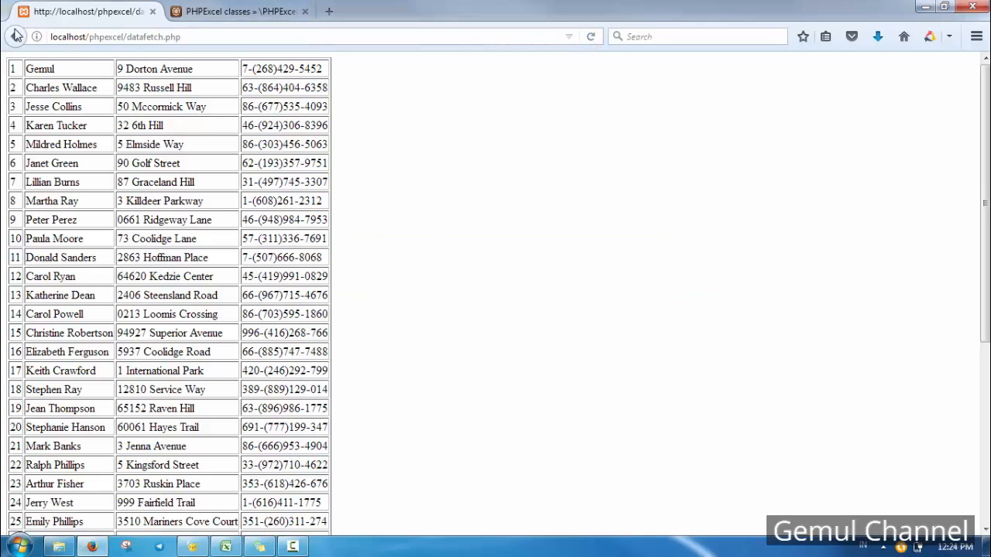
mouse_move(14, 37)
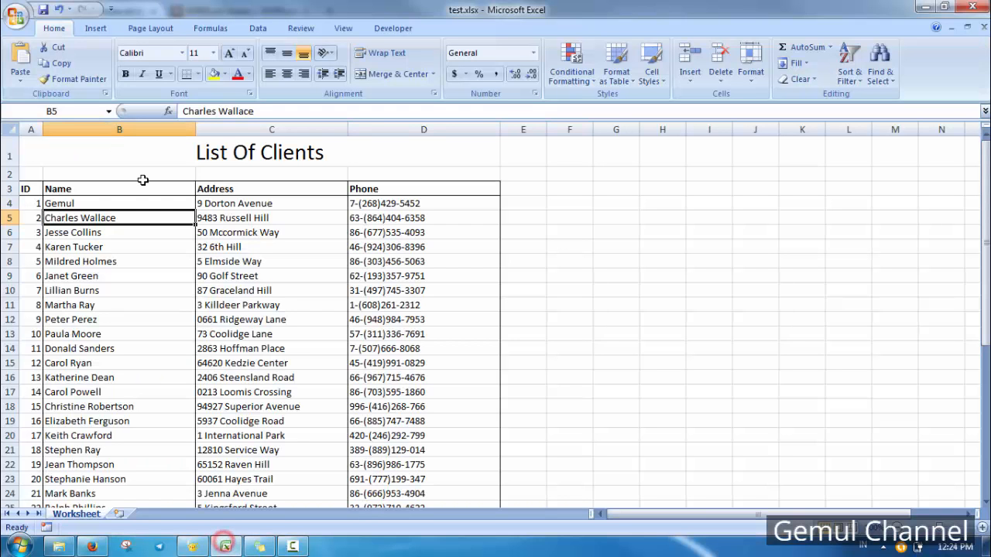
type("Knowhere")
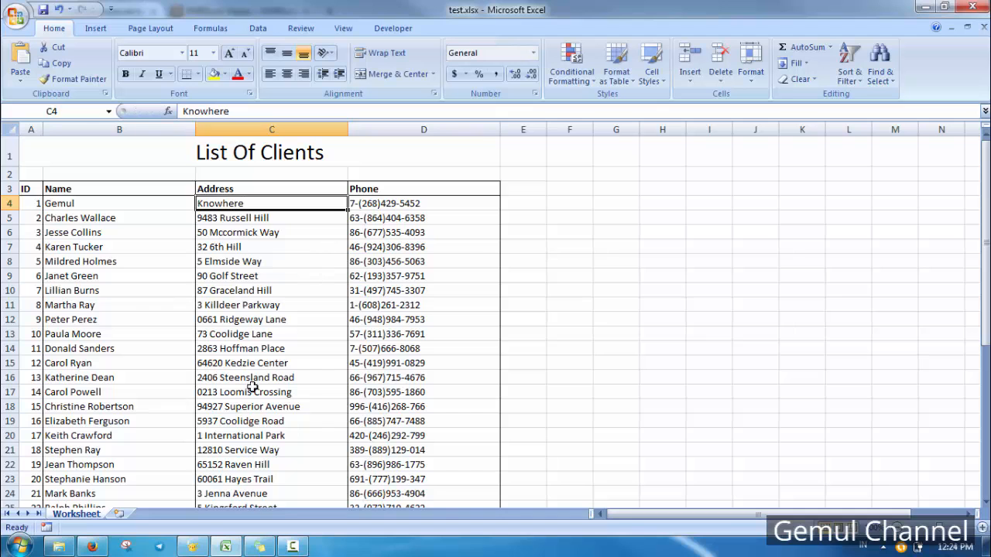
left_click(98, 547)
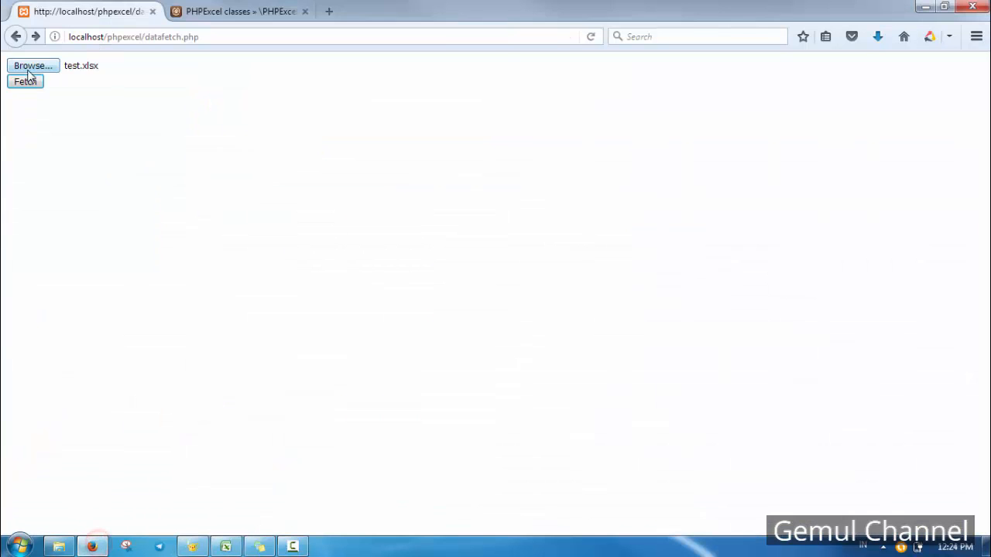
left_click(25, 81)
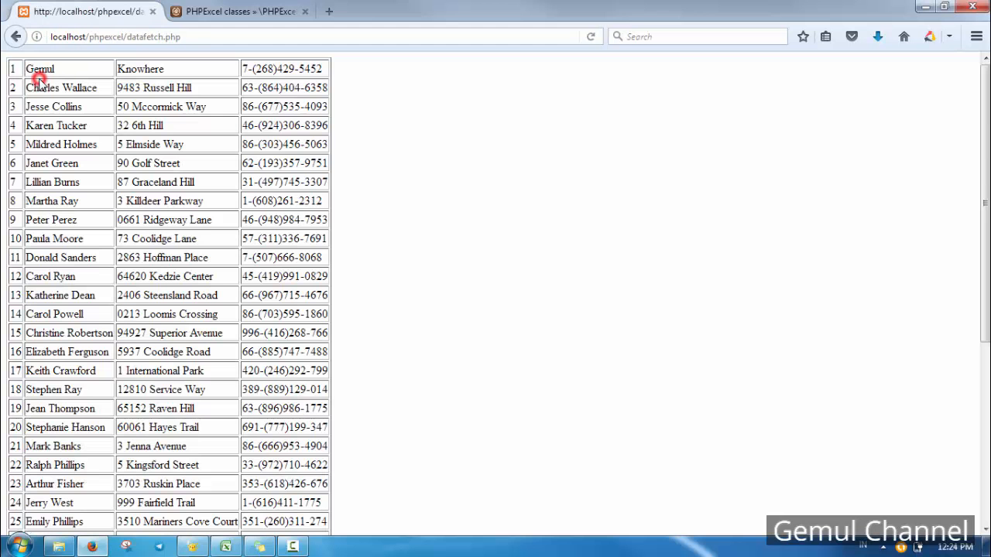